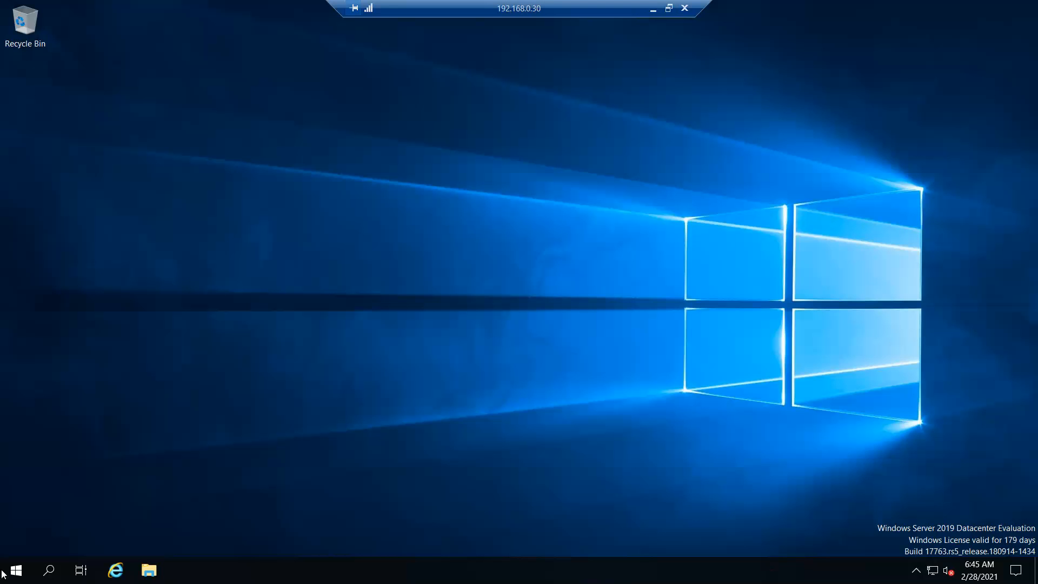
- Launch cmd from Run and ping 192.168.0.32 to check the server answers
key("Win+r")
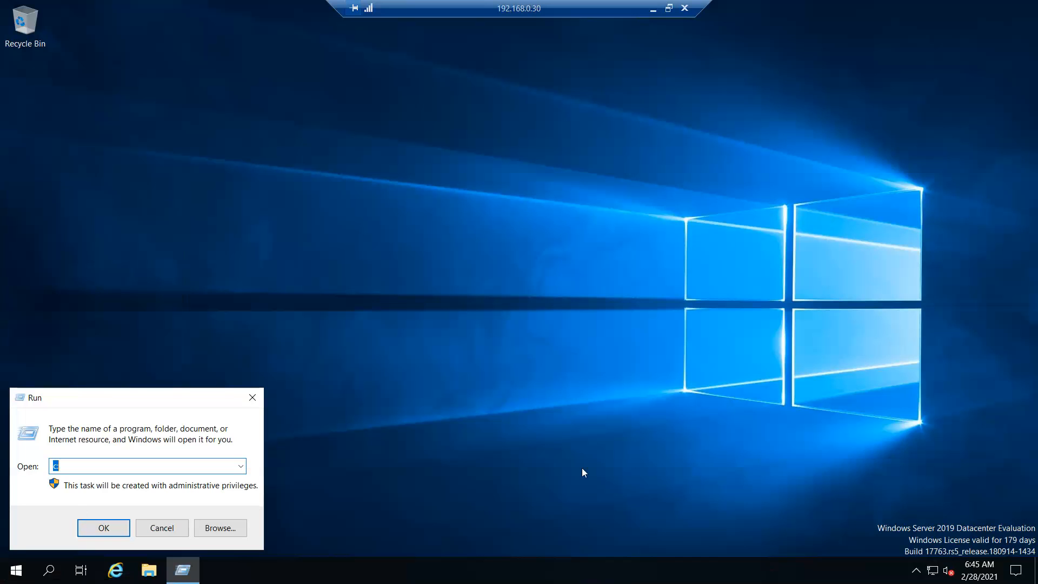
type("c")
type("ping")
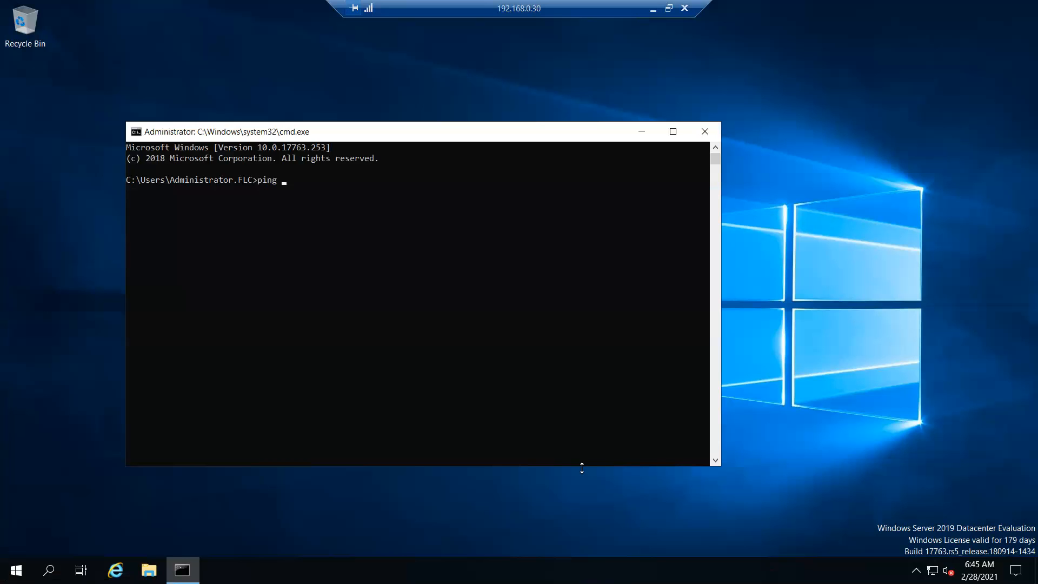
type("192")
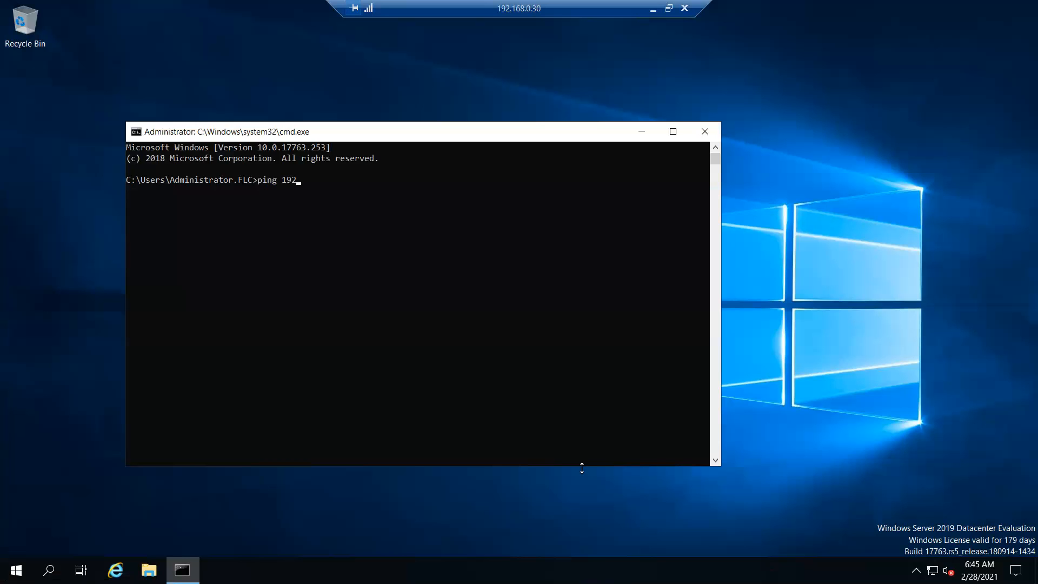
type(".1")
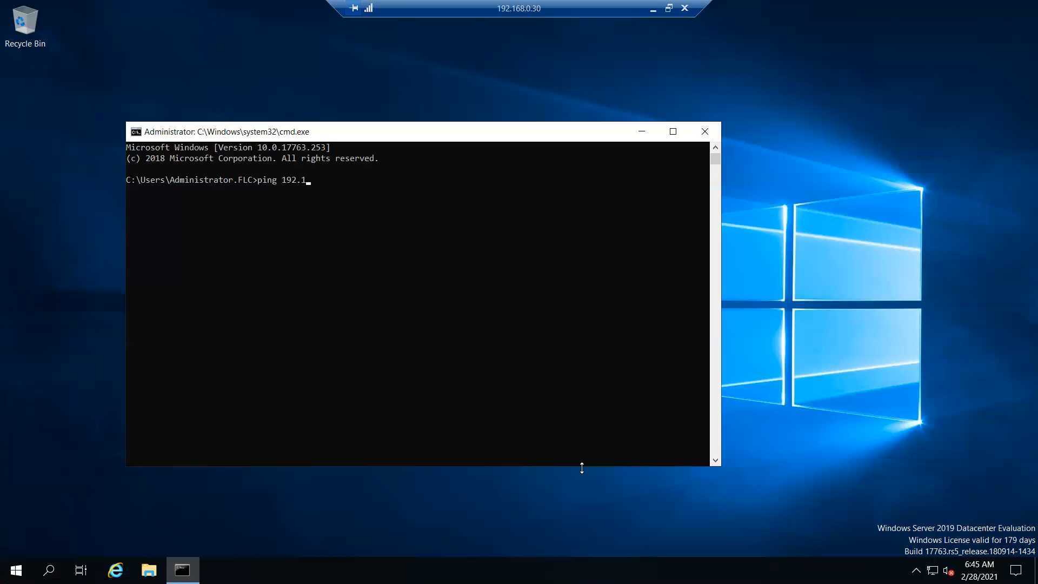
type("68.0.32")
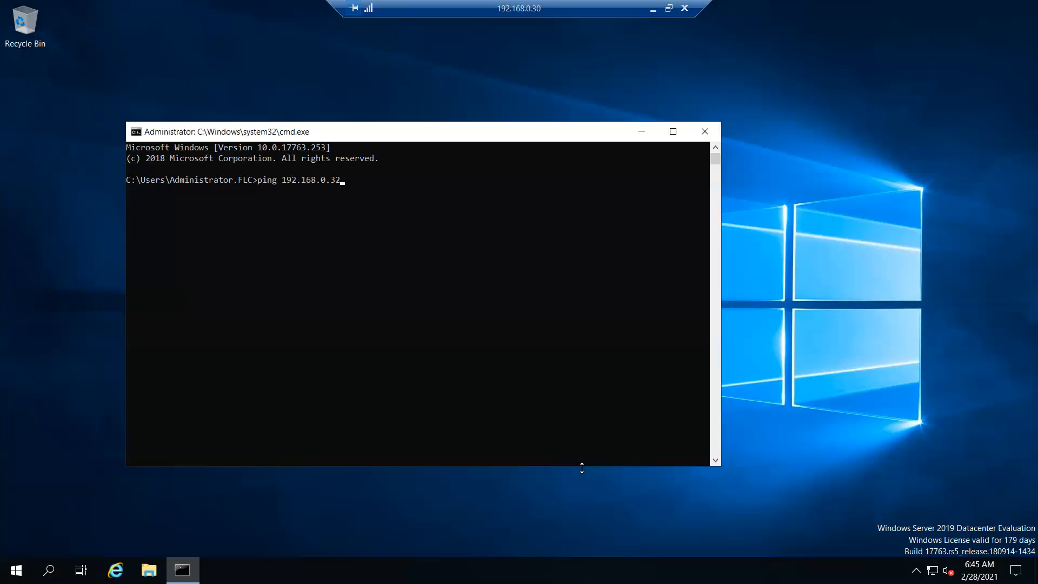
key("Enter")
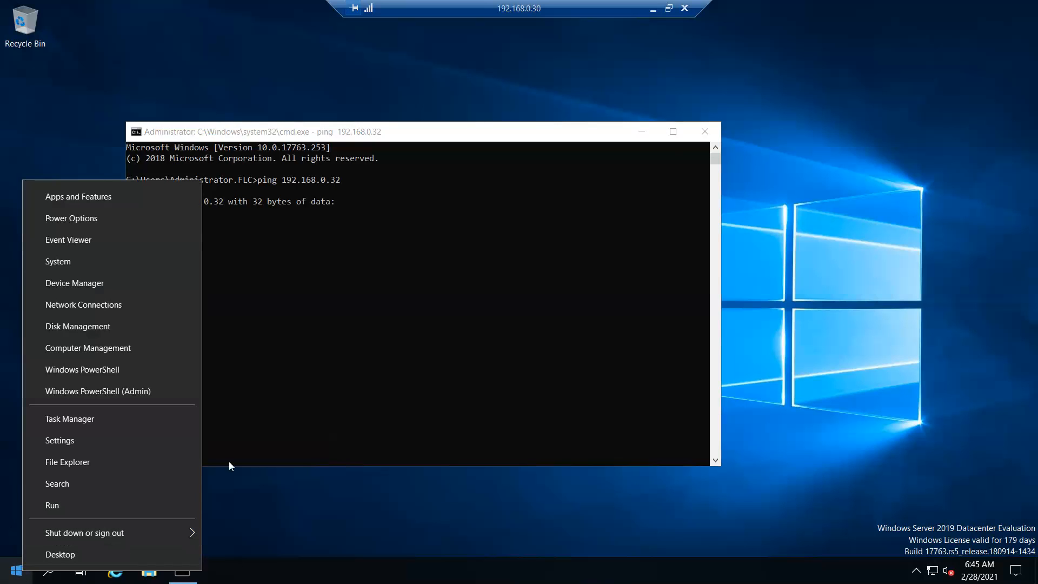
mouse_move(654, 9)
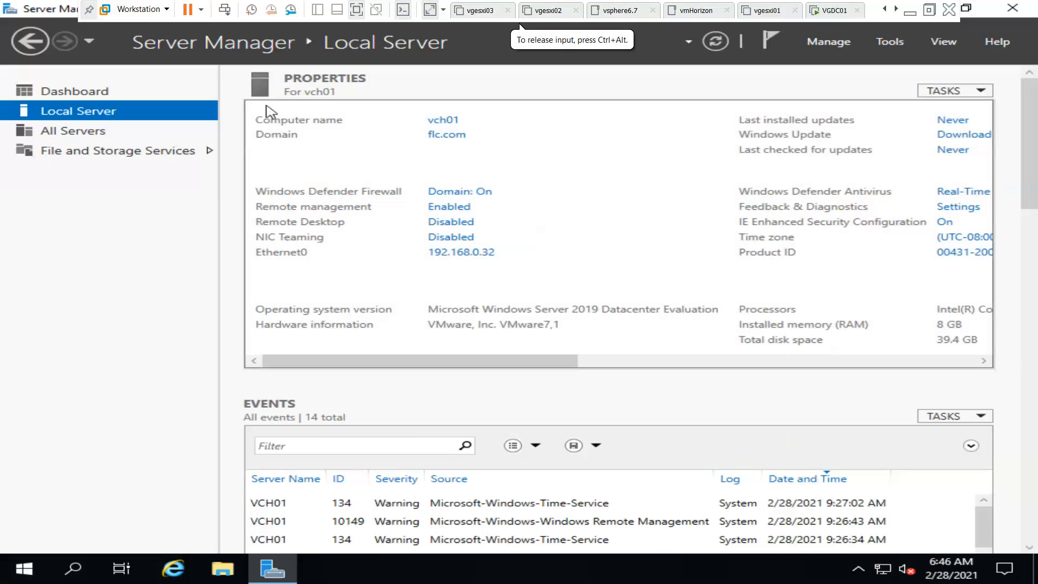
mouse_move(1013, 10)
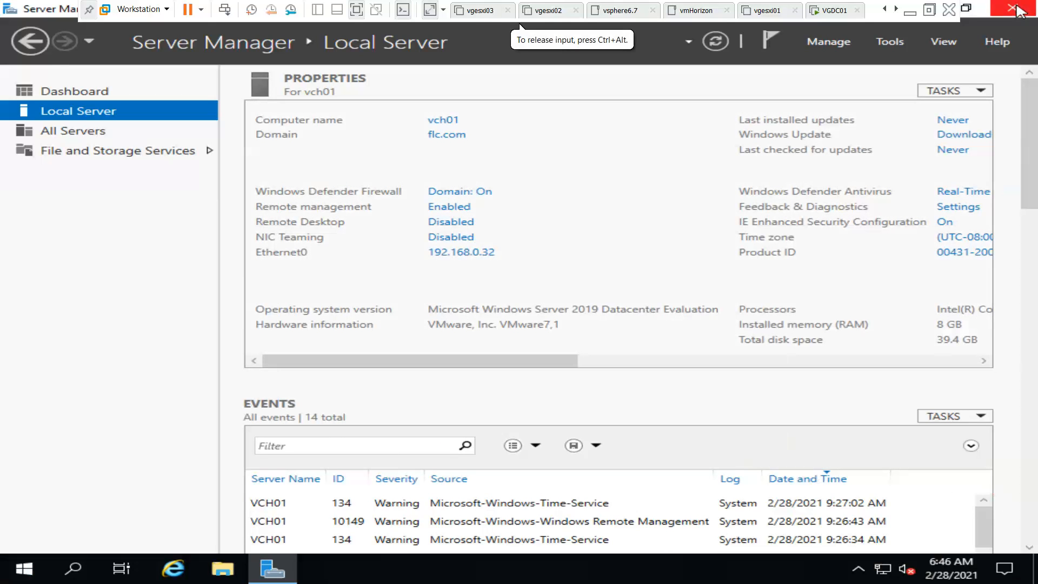
left_click(1014, 9)
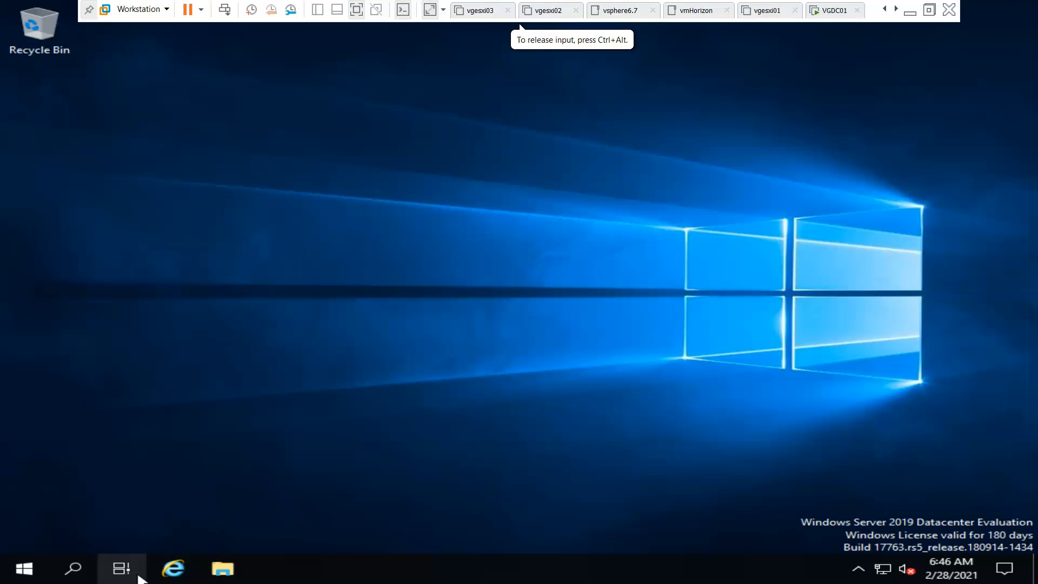
left_click(24, 566)
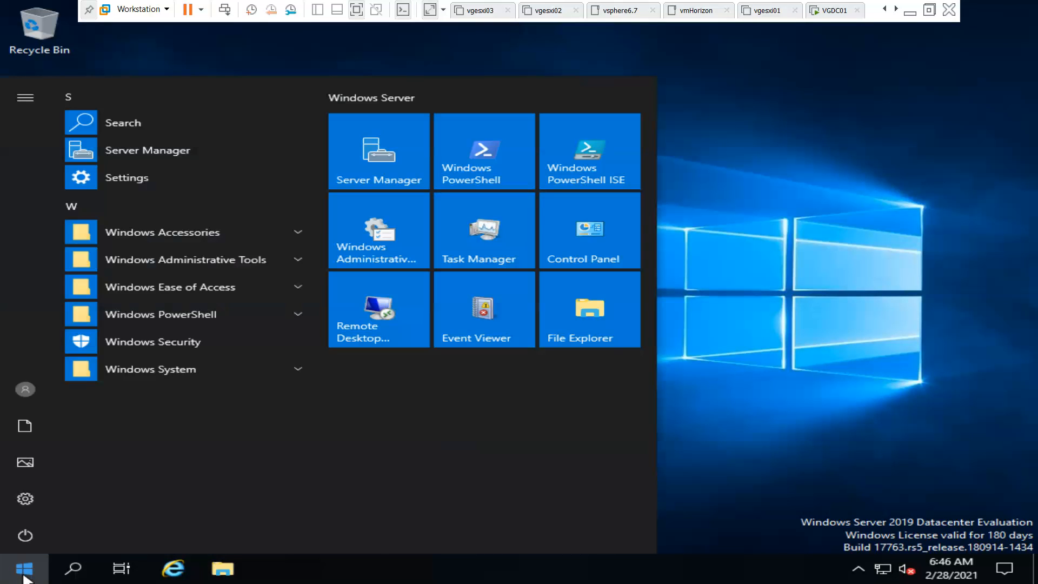
left_click(29, 566)
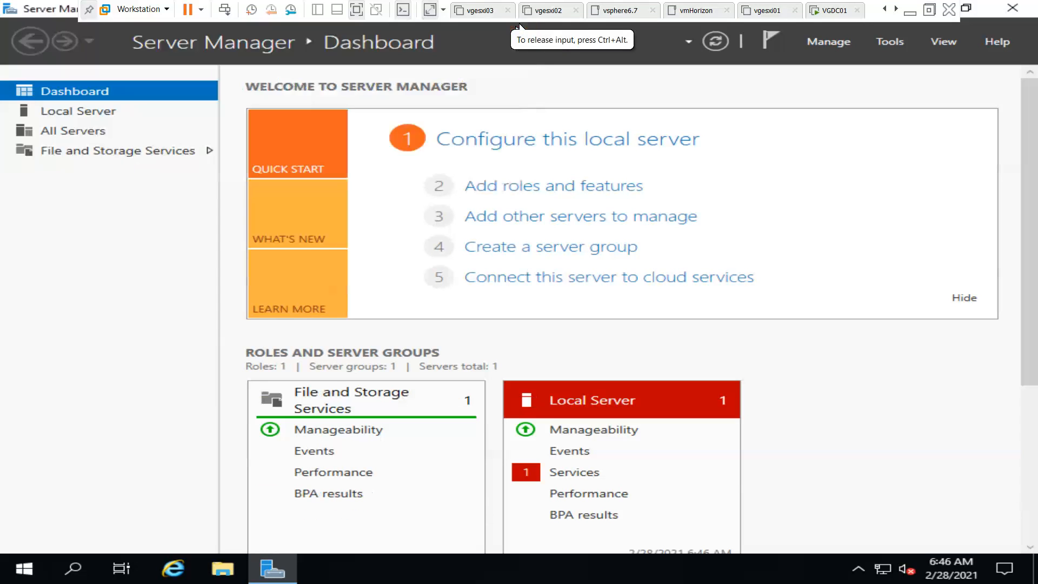
left_click(78, 110)
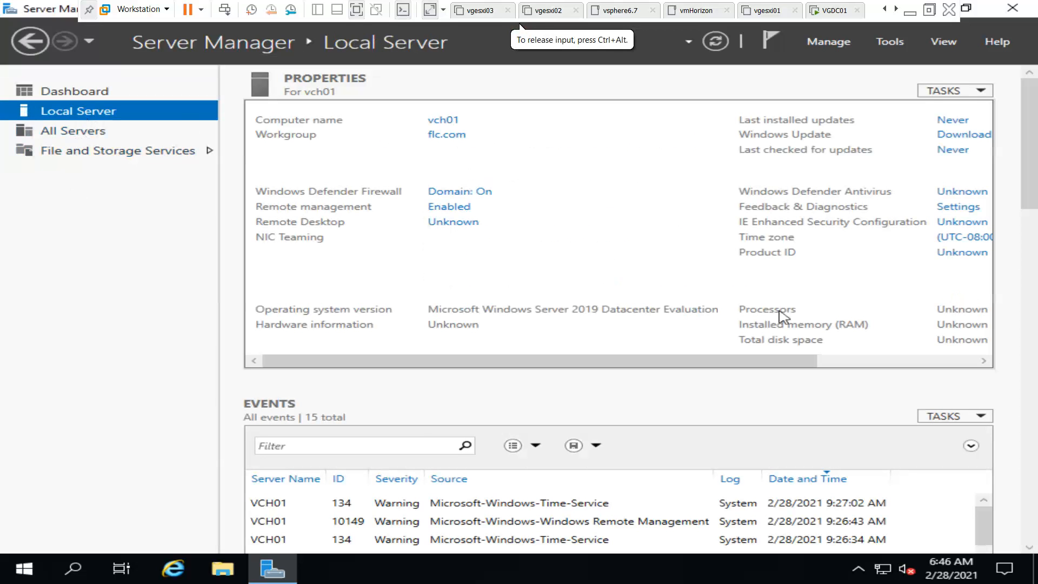
mouse_move(506, 255)
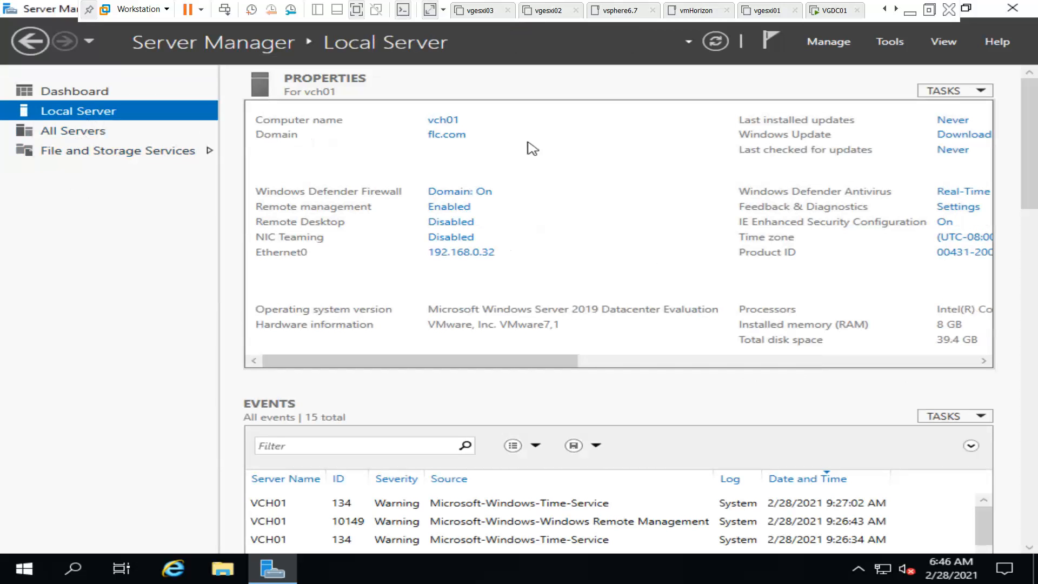
mouse_move(449, 121)
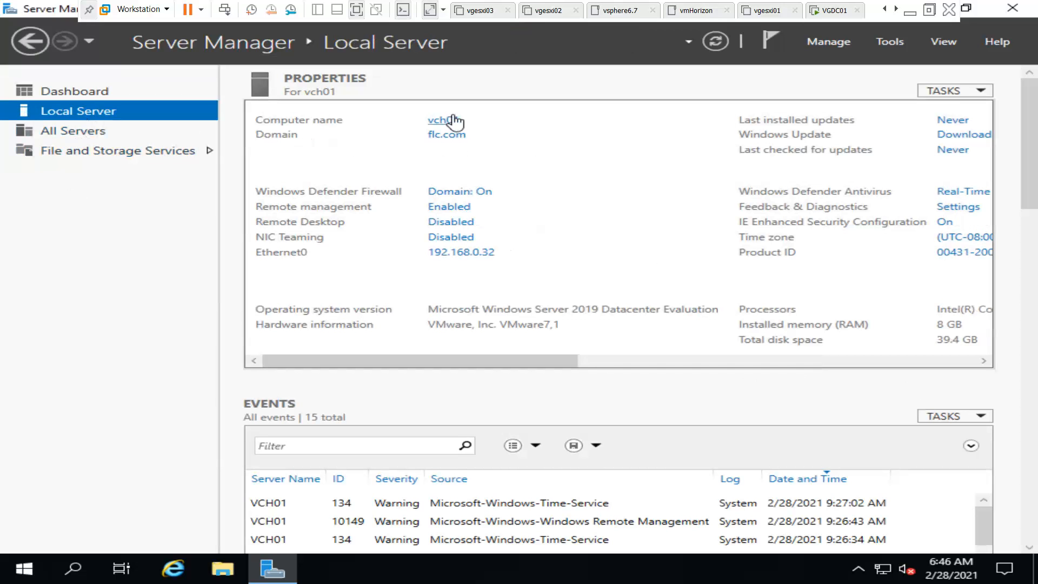
mouse_move(564, 145)
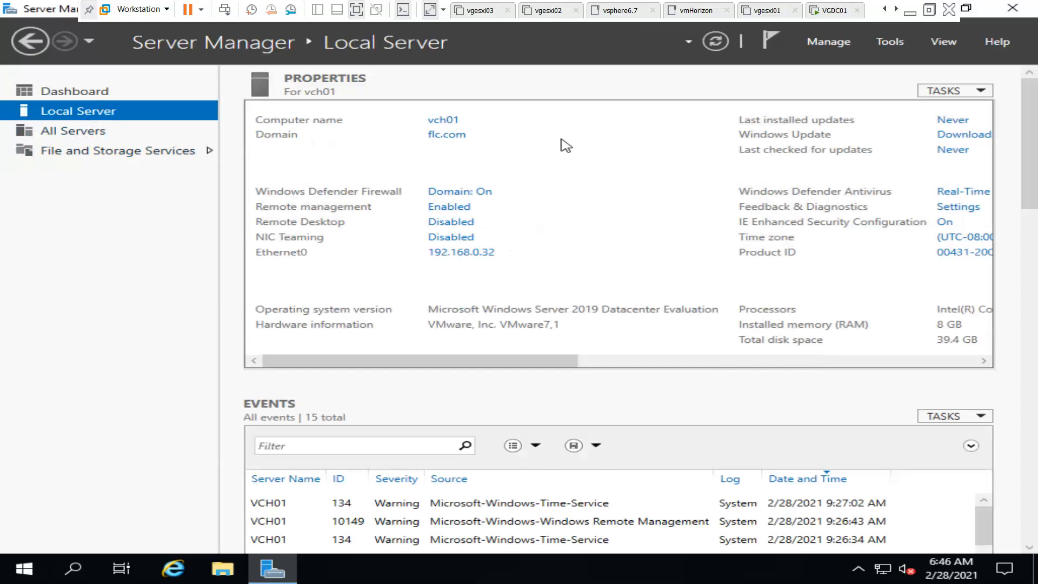
mouse_move(561, 175)
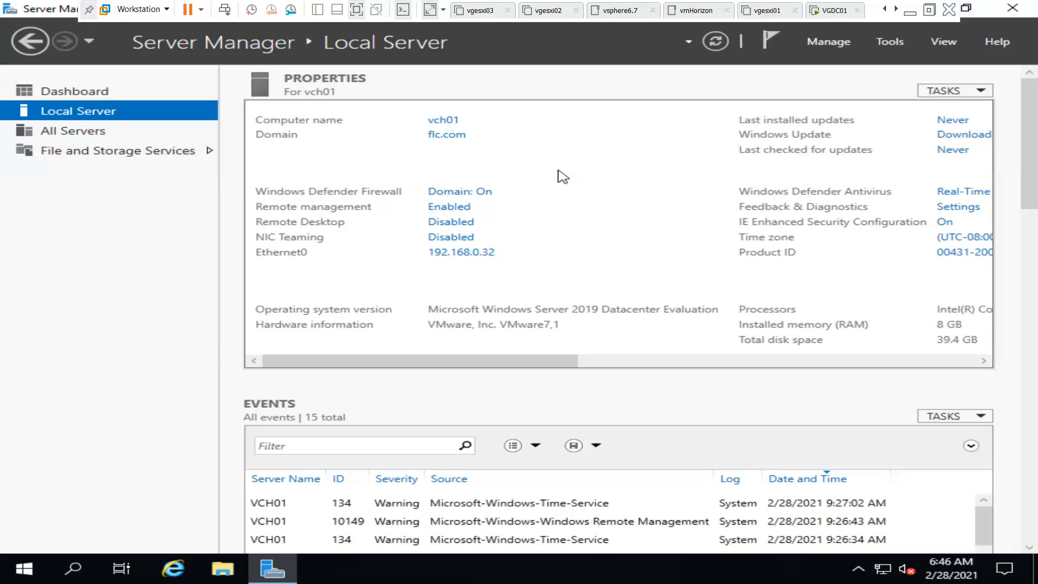
mouse_move(694, 242)
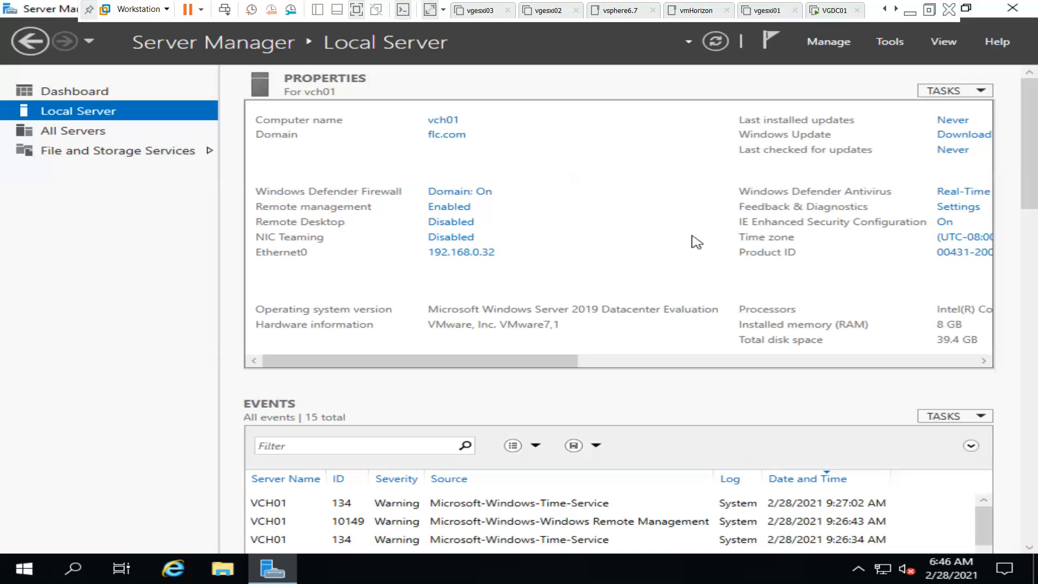
mouse_move(428, 201)
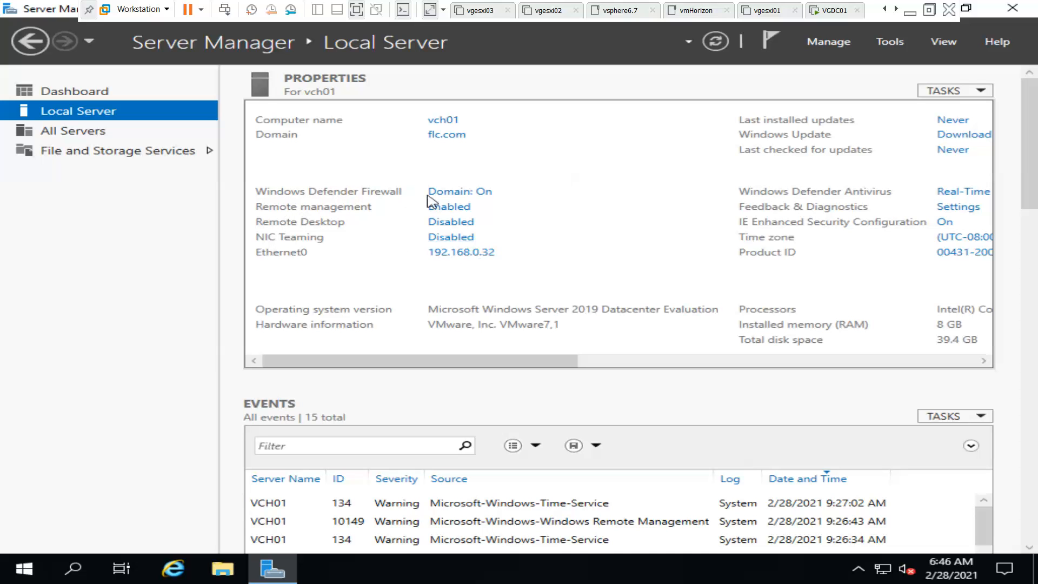
mouse_move(451, 199)
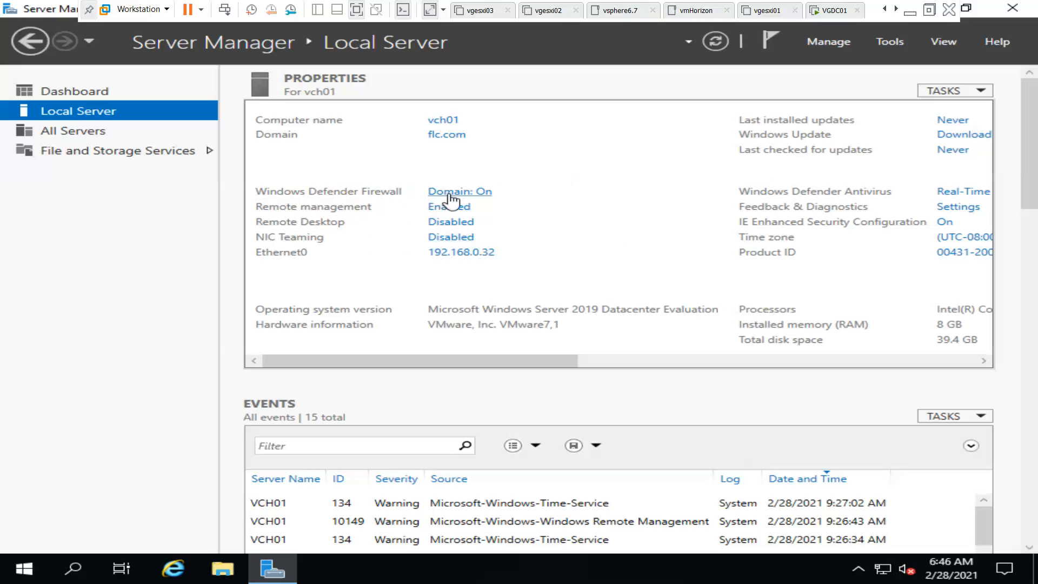
left_click(460, 191)
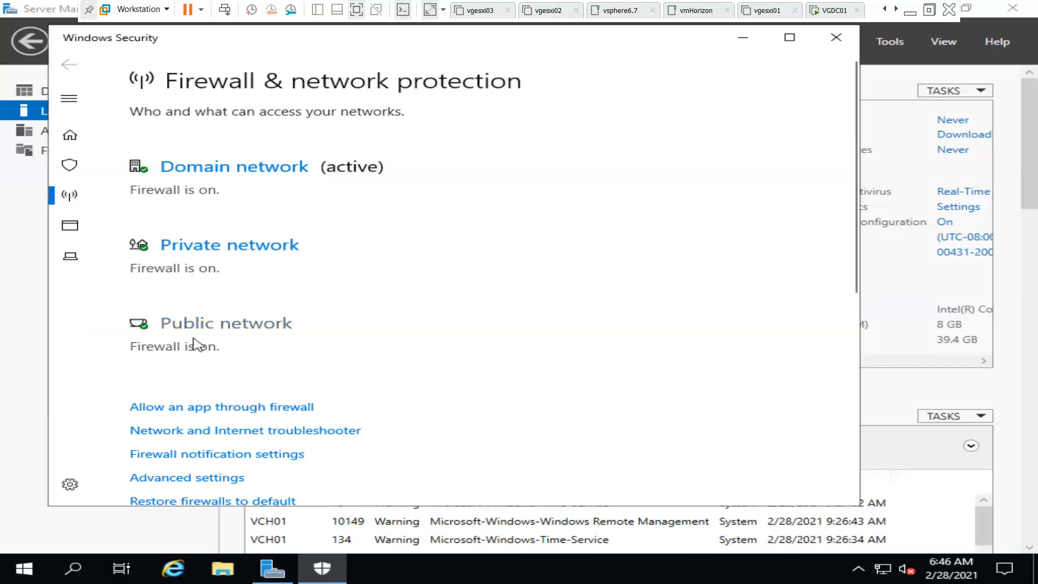
scroll("down", 3)
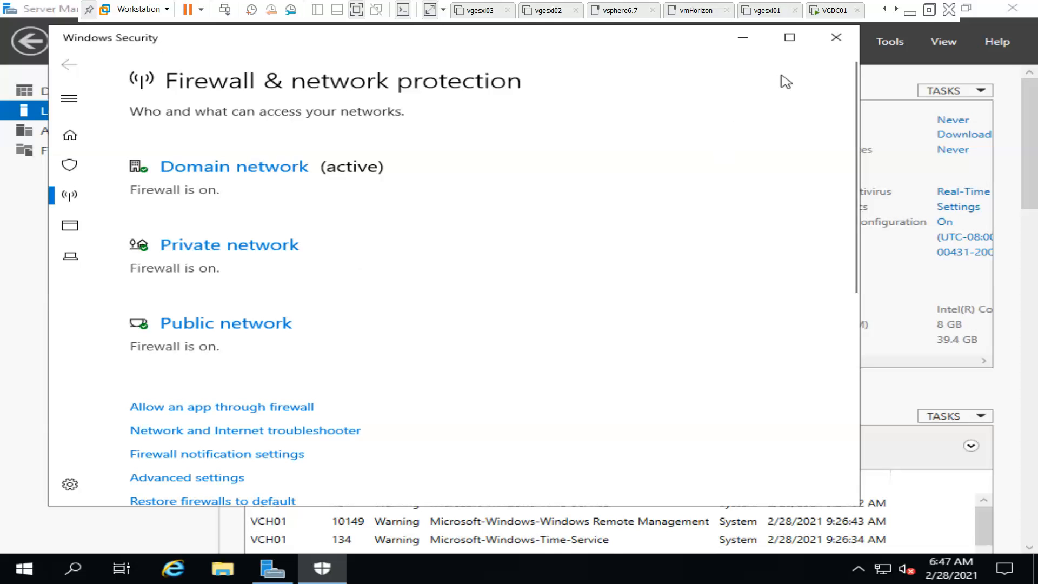
left_click(836, 37)
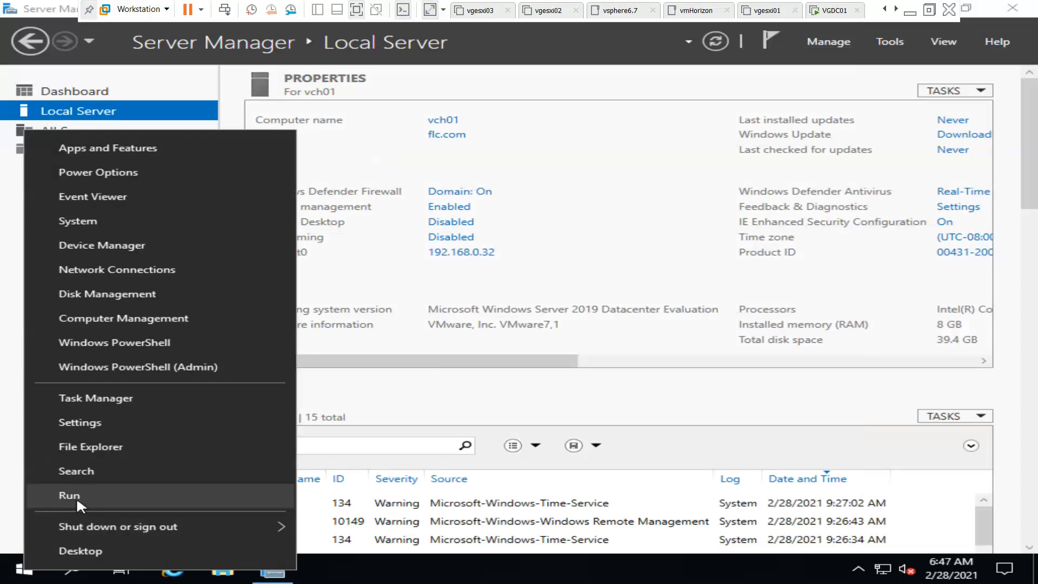
- Launch Windows Defender Firewall from Run and expand the Domain networks details showing firewall On
left_click(70, 495)
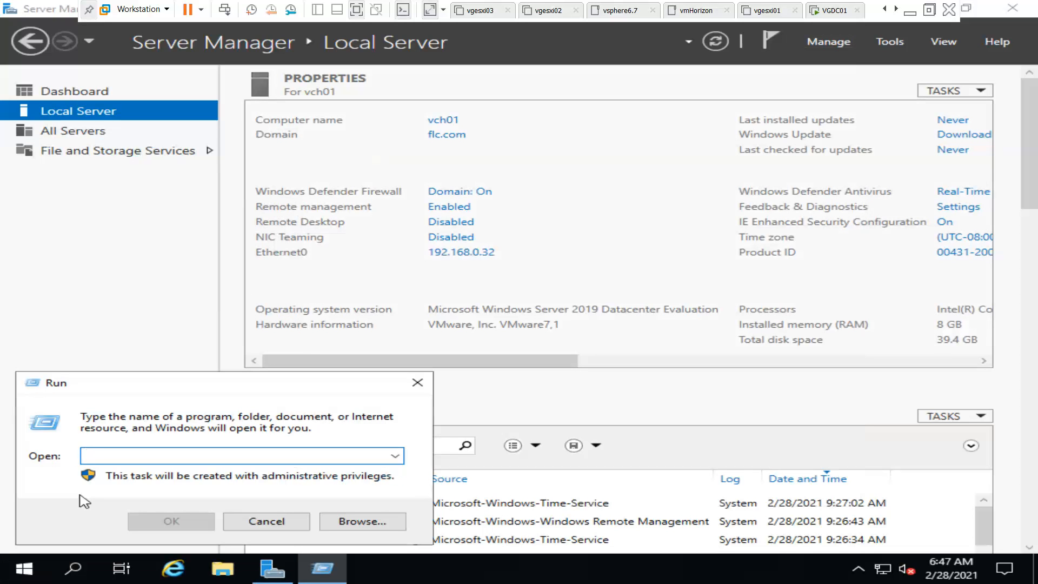
left_click(234, 456)
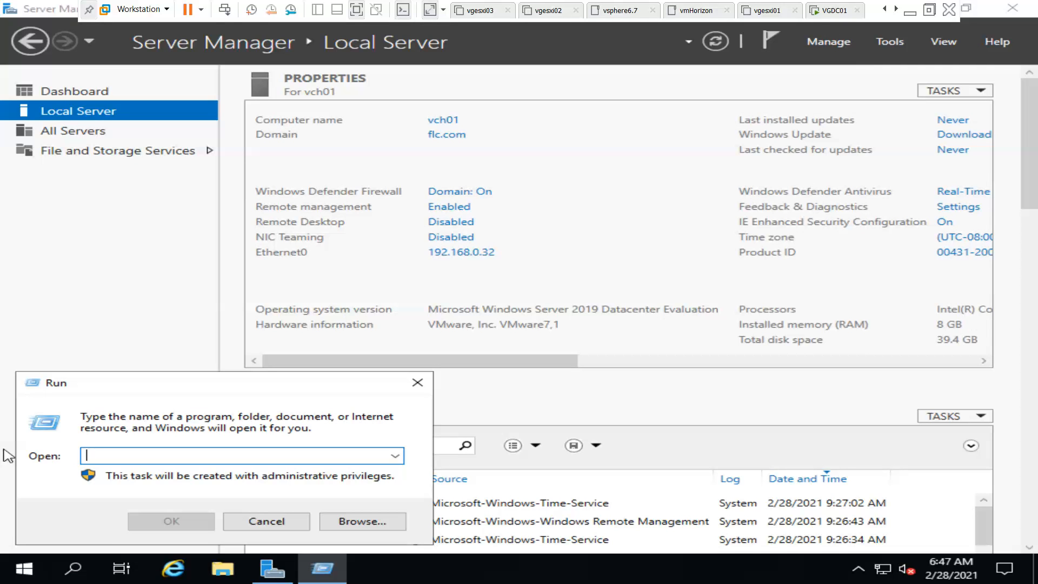
type("firewall.")
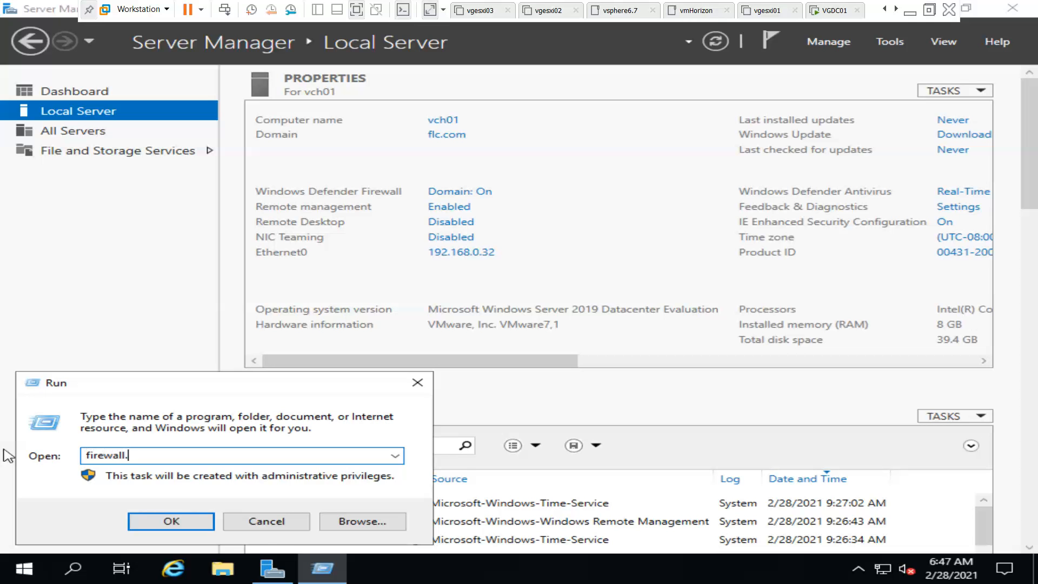
left_click(171, 522)
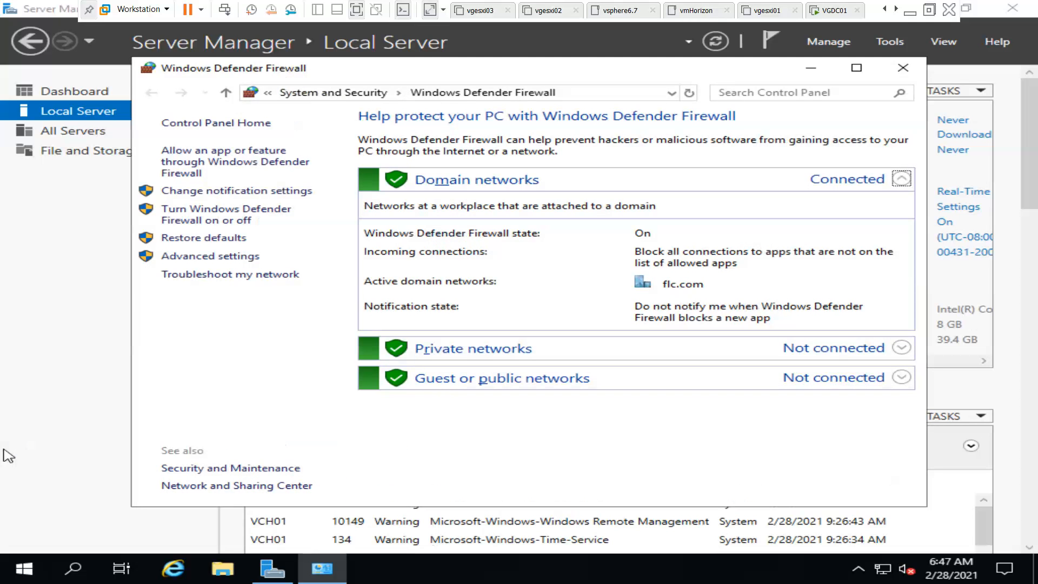
mouse_move(506, 141)
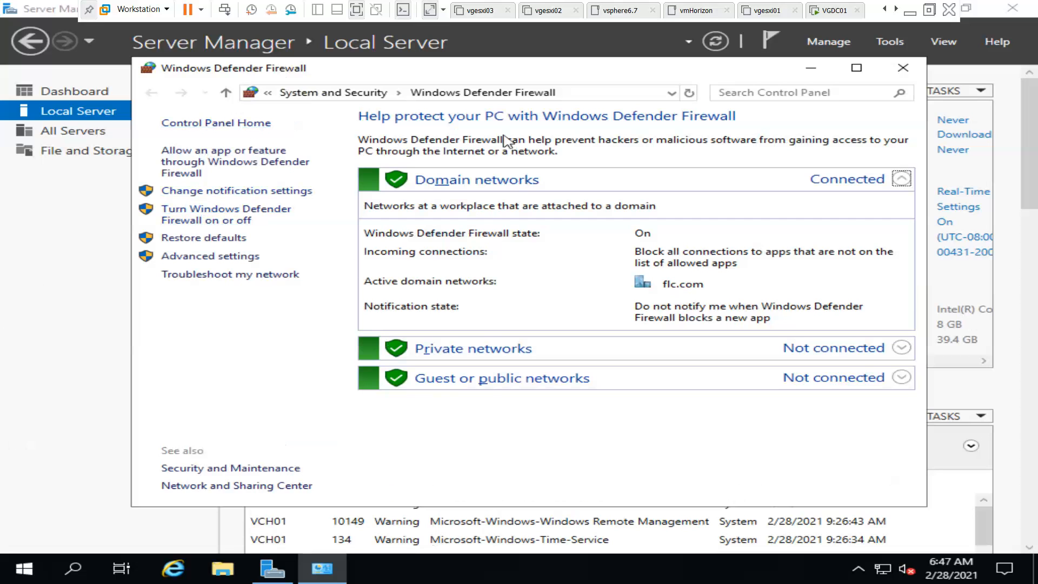
mouse_move(287, 346)
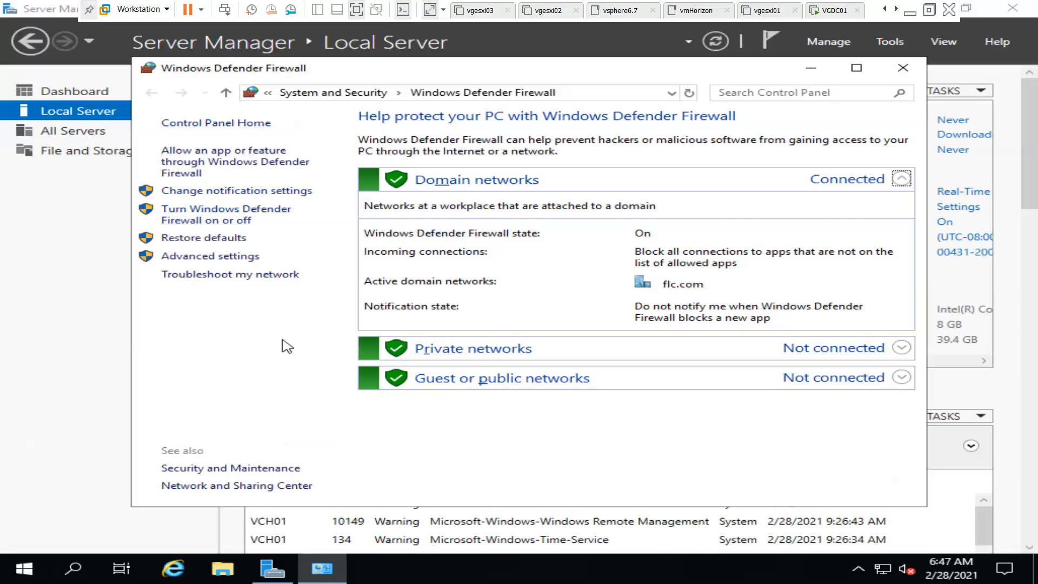
mouse_move(235, 193)
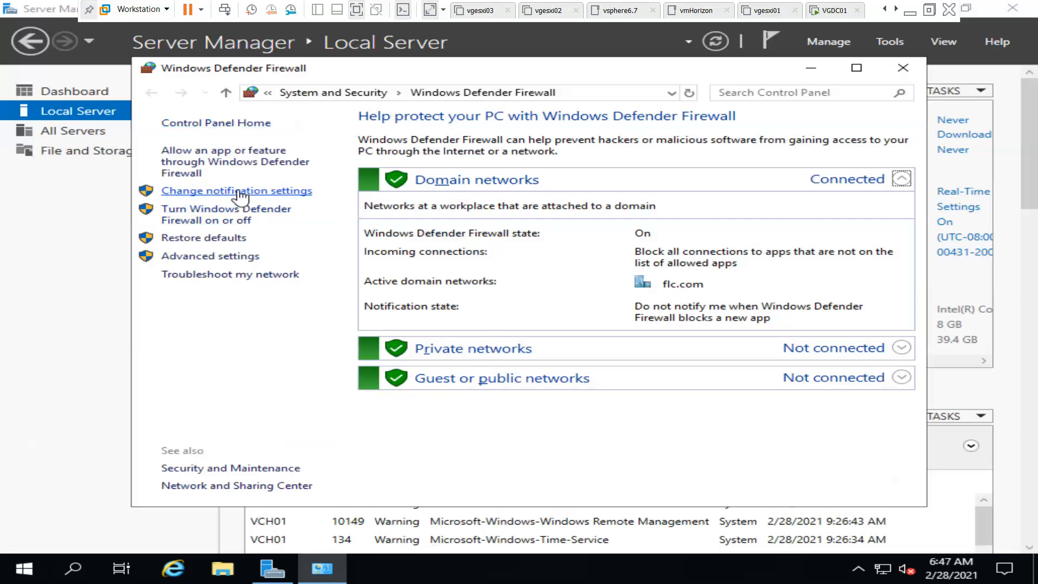
mouse_move(209, 221)
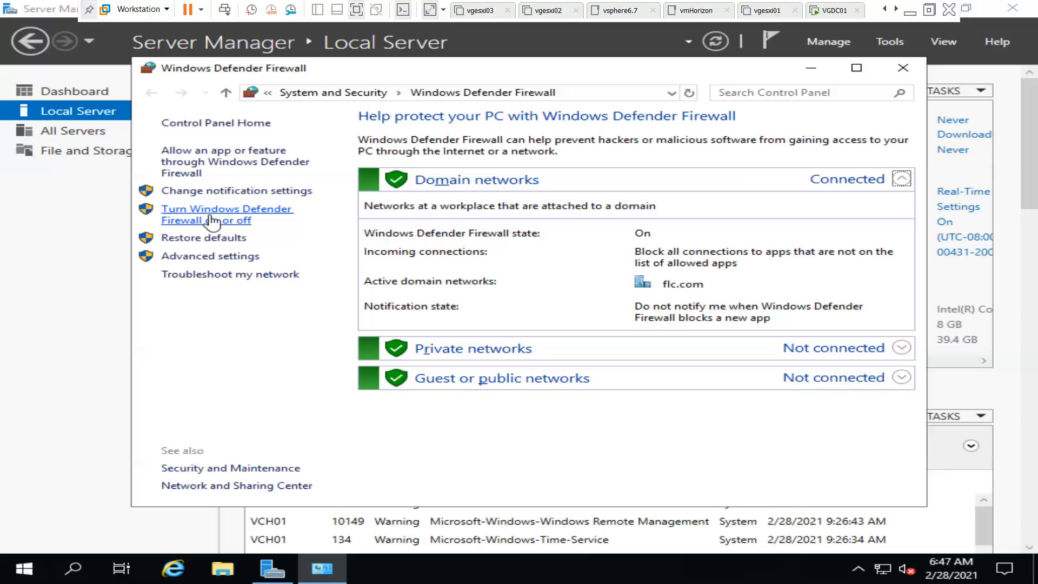
mouse_move(228, 214)
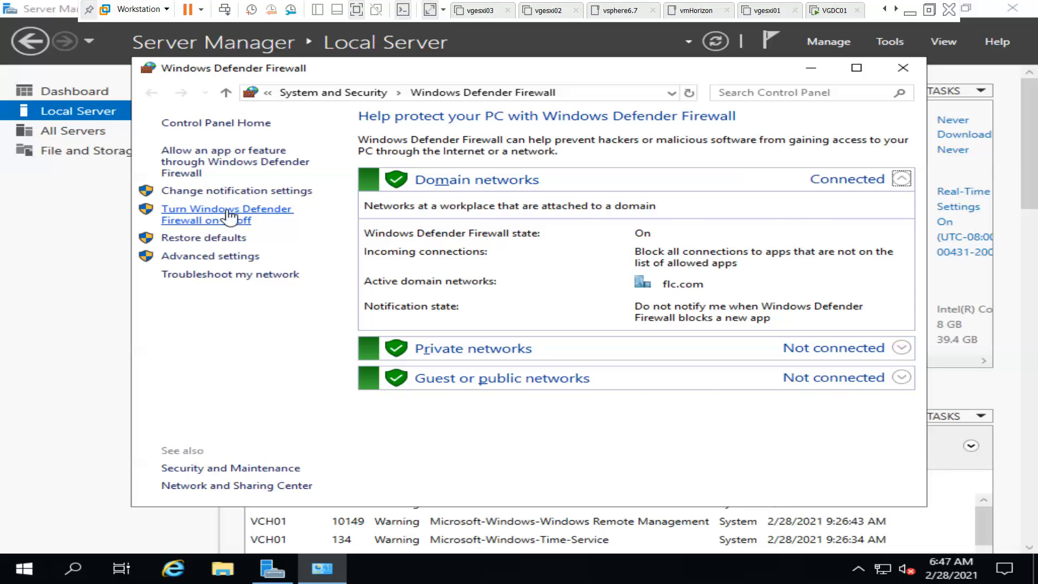
- Turn Windows Defender Firewall off for all network types and confirm; the ping to 192.168.0.32 times out
left_click(226, 214)
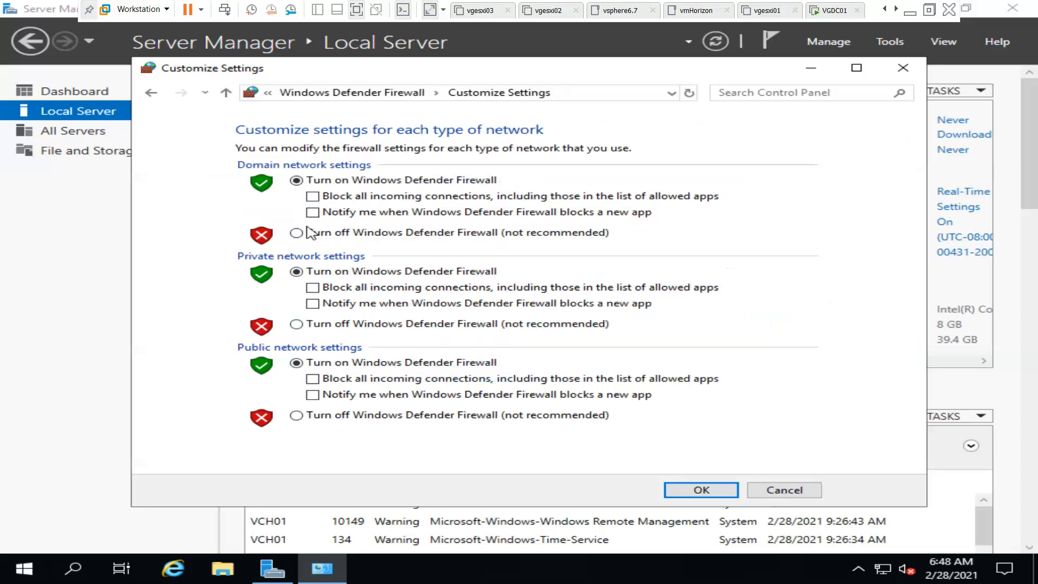
left_click(295, 233)
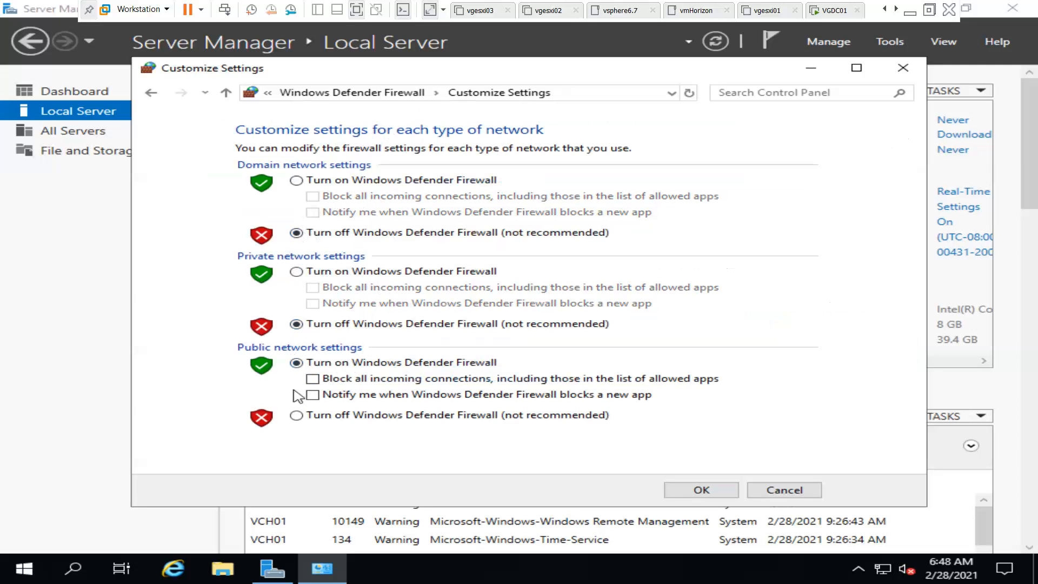
left_click(294, 415)
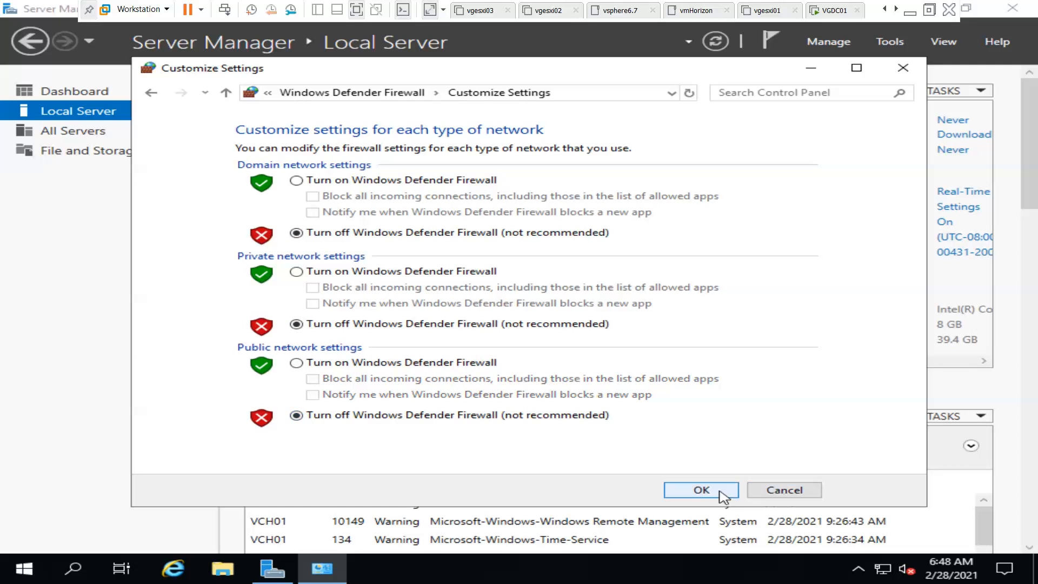
left_click(701, 489)
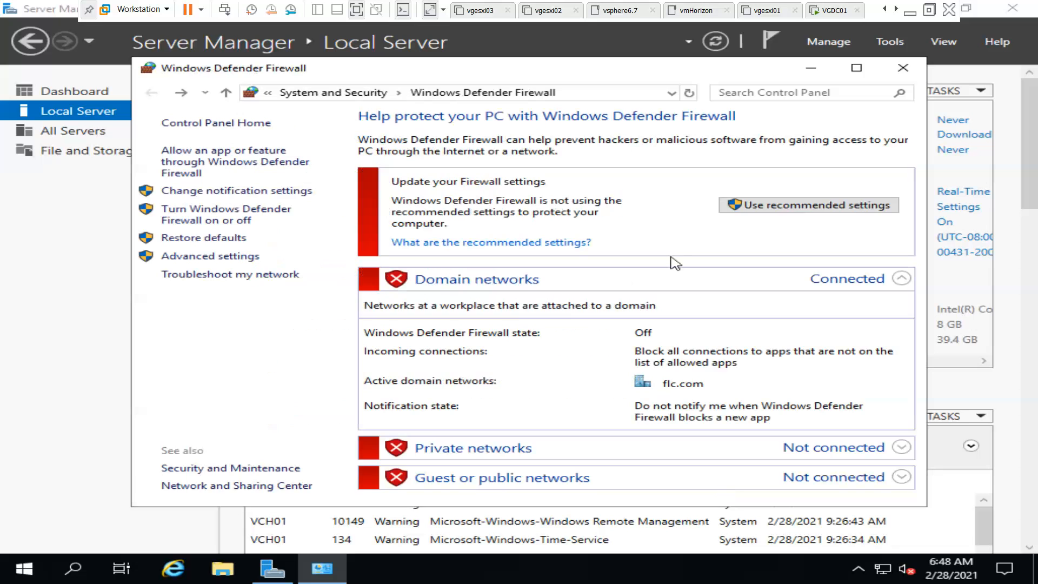
mouse_move(265, 236)
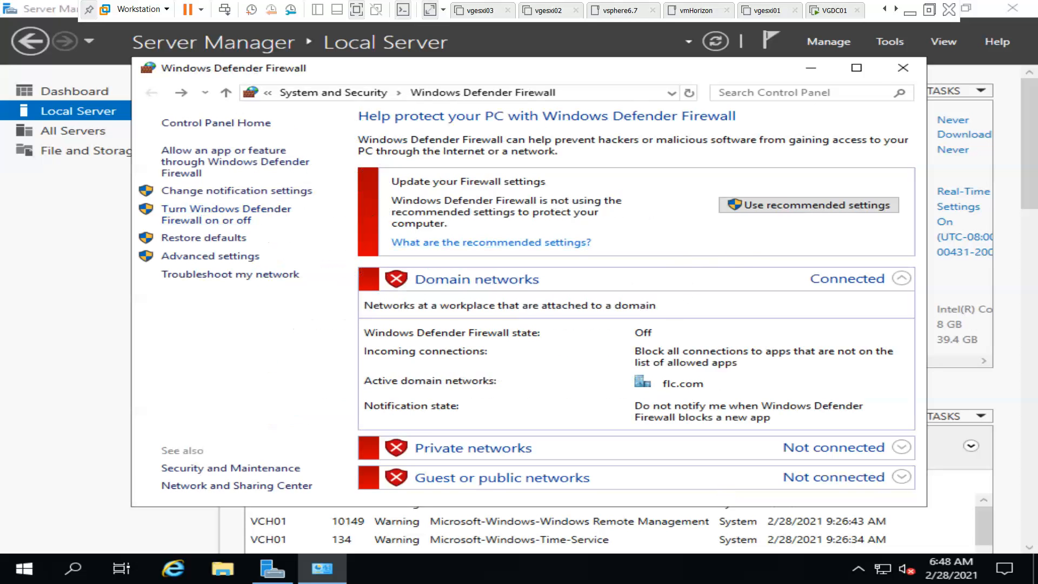
left_click(903, 67)
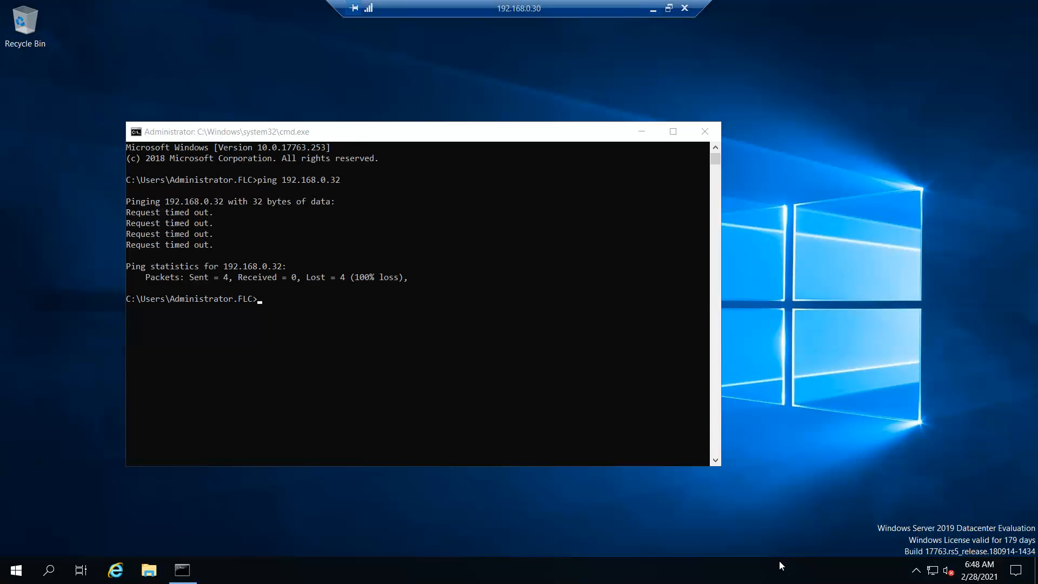
mouse_move(423, 417)
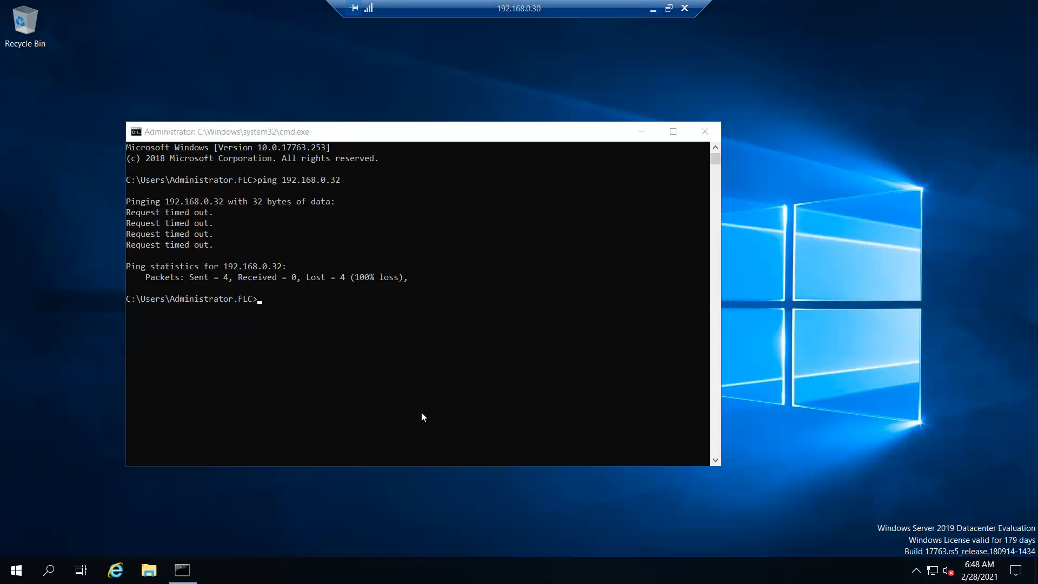
mouse_move(533, 307)
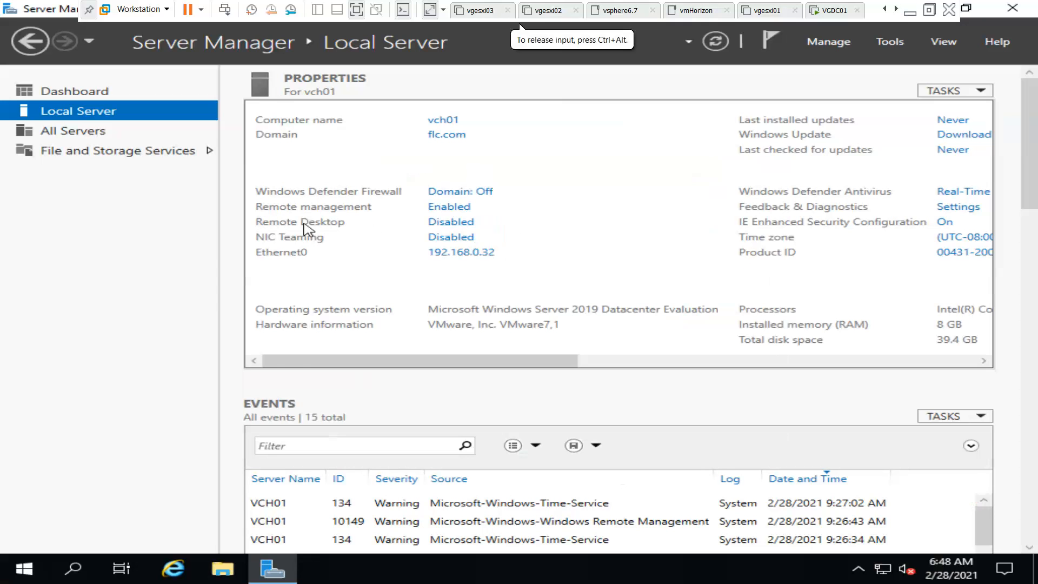
- Allow remote connections to vch01, accept the firewall notice and untick Network Level Authentication
left_click(450, 222)
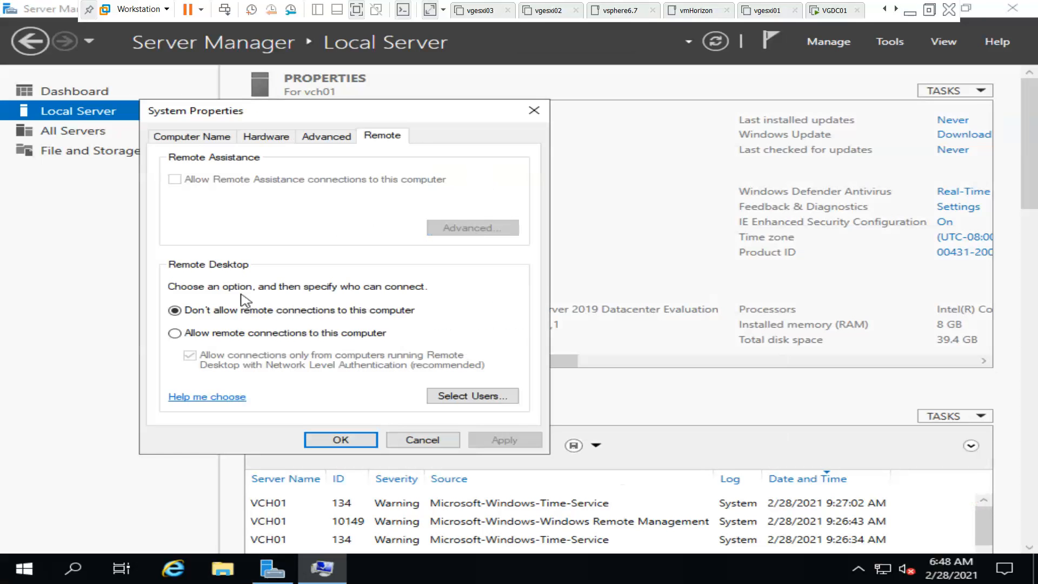
left_click(174, 333)
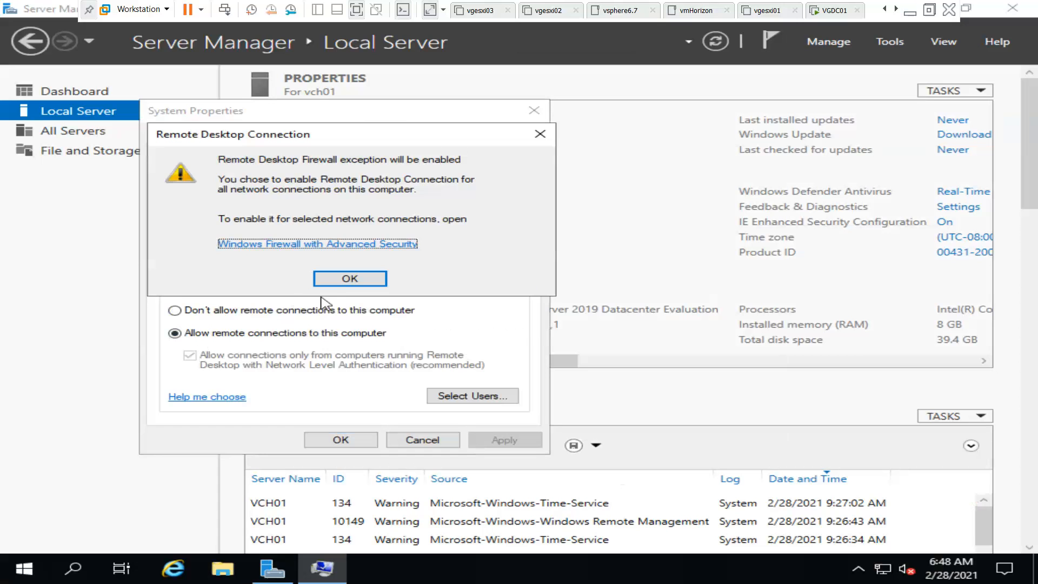
left_click(351, 279)
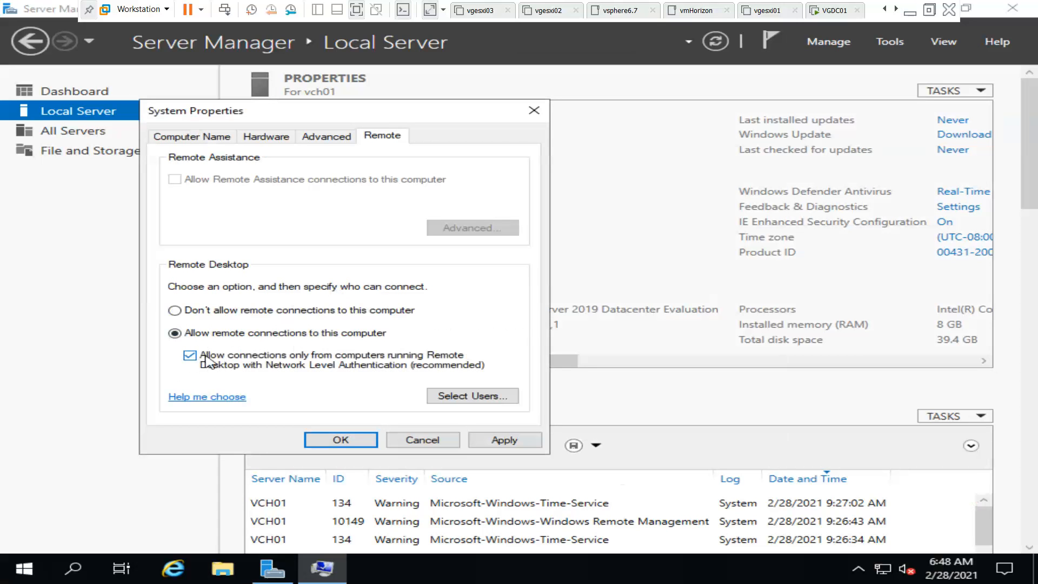
left_click(190, 354)
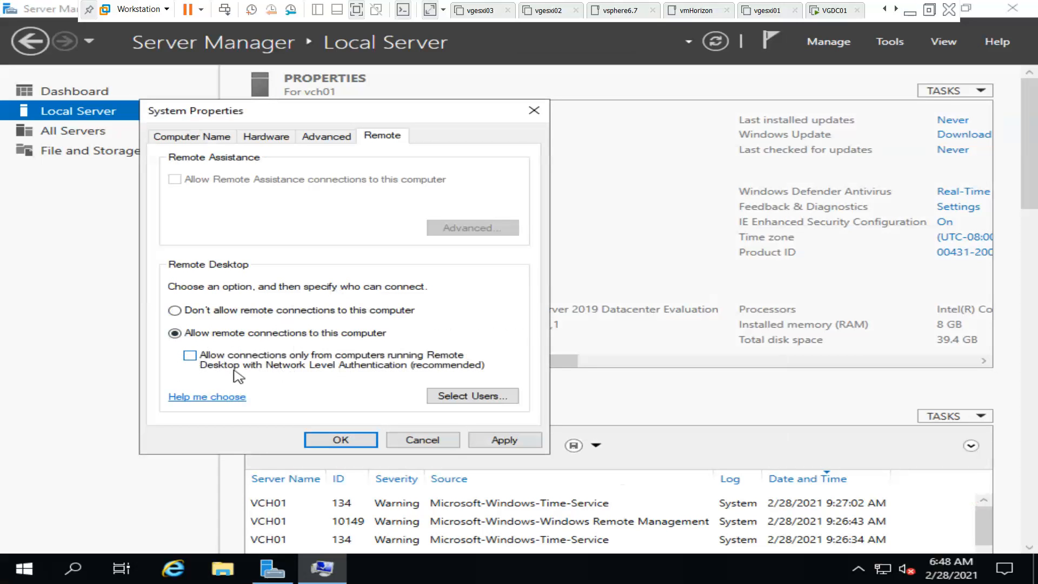
mouse_move(377, 375)
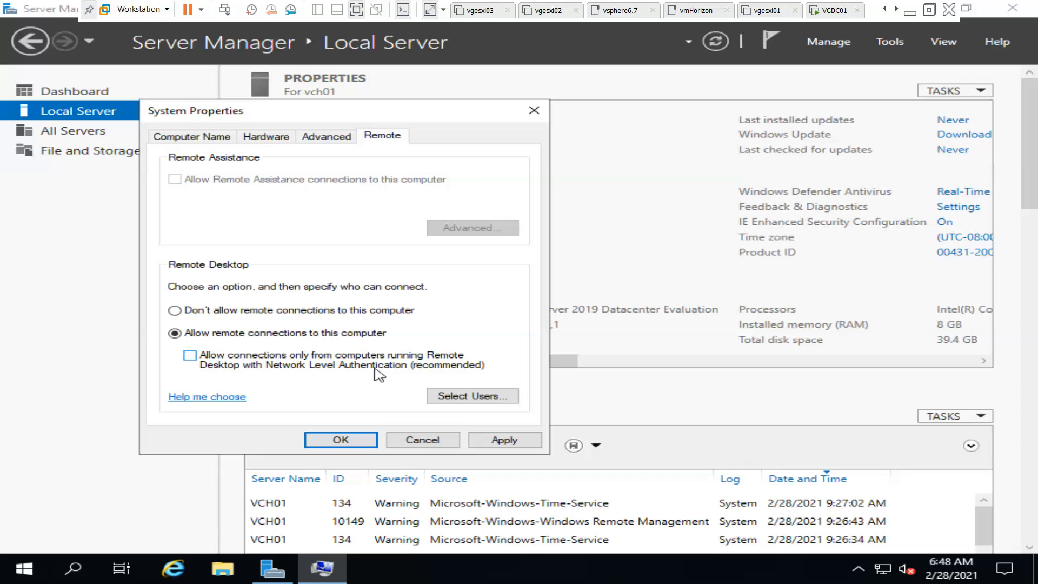
mouse_move(172, 372)
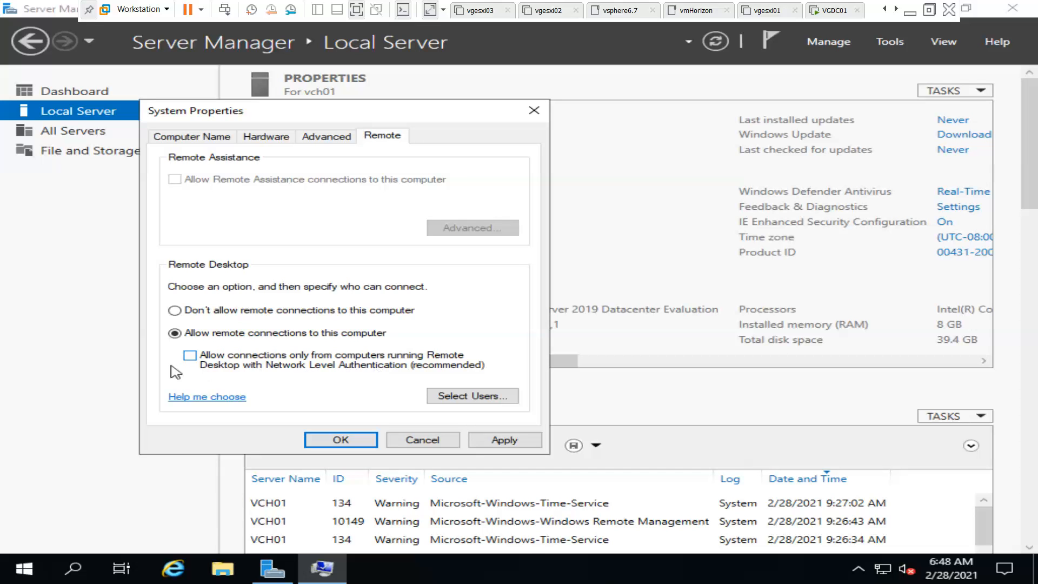
mouse_move(357, 325)
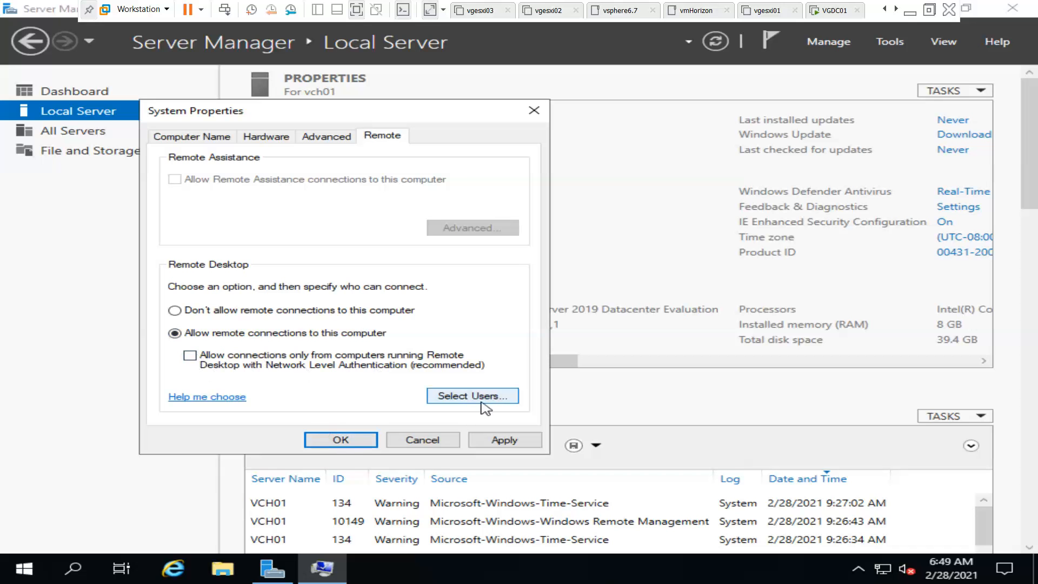
- Review the Select Users list, cancel it unchanged and save the Remote Desktop settings
left_click(473, 395)
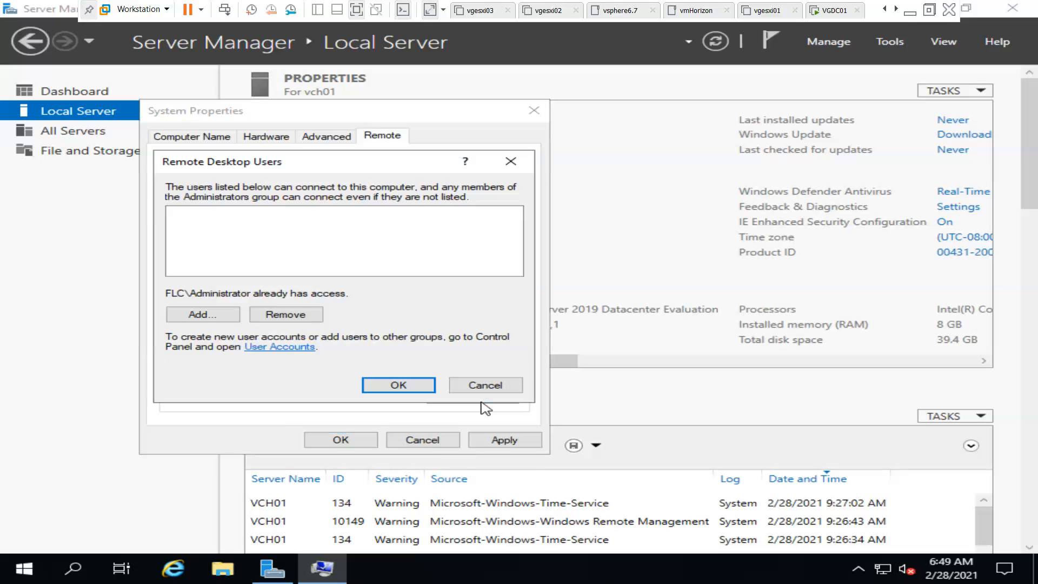
mouse_move(485, 385)
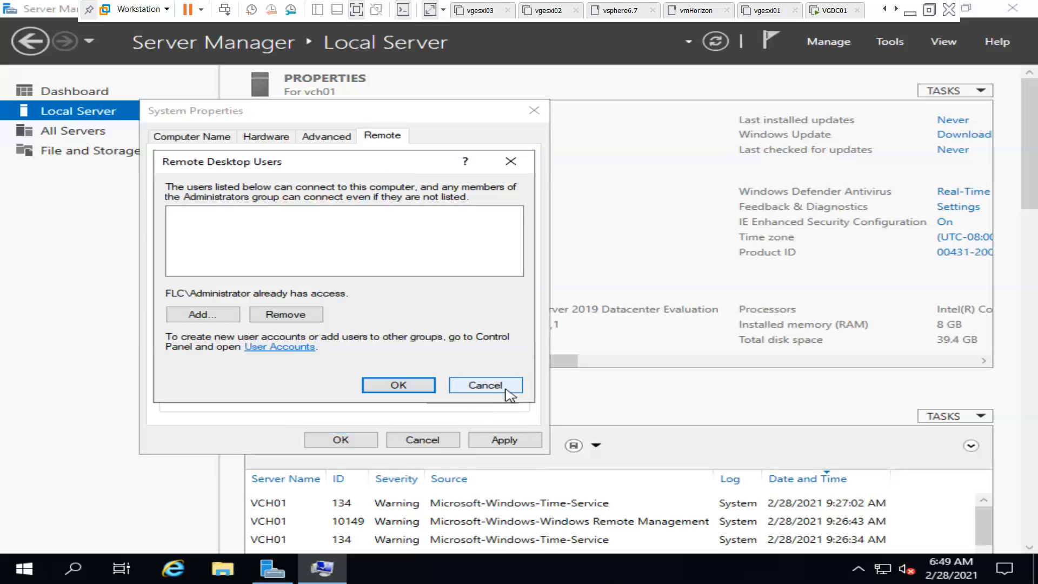
left_click(484, 385)
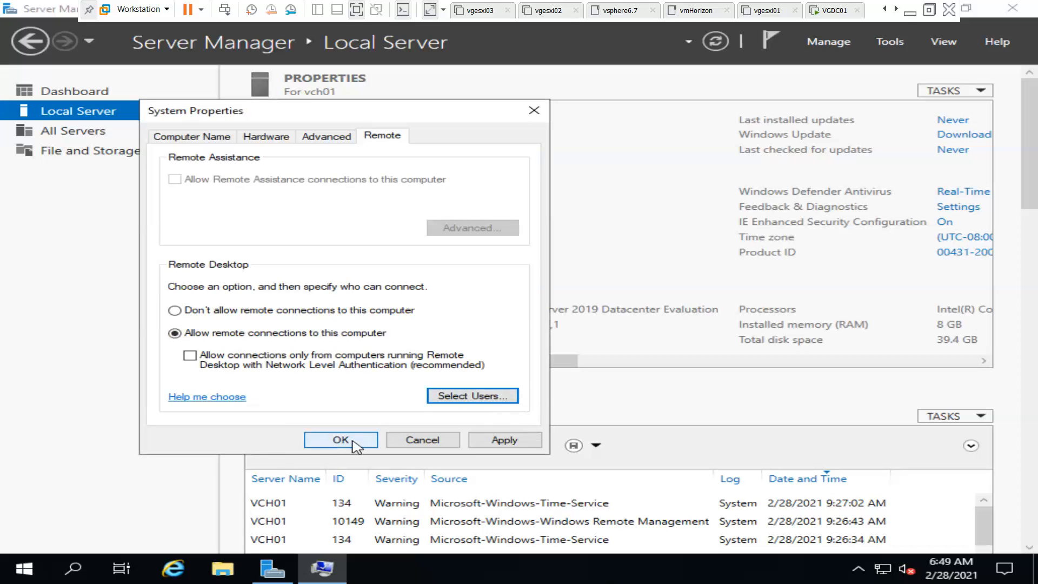
left_click(339, 439)
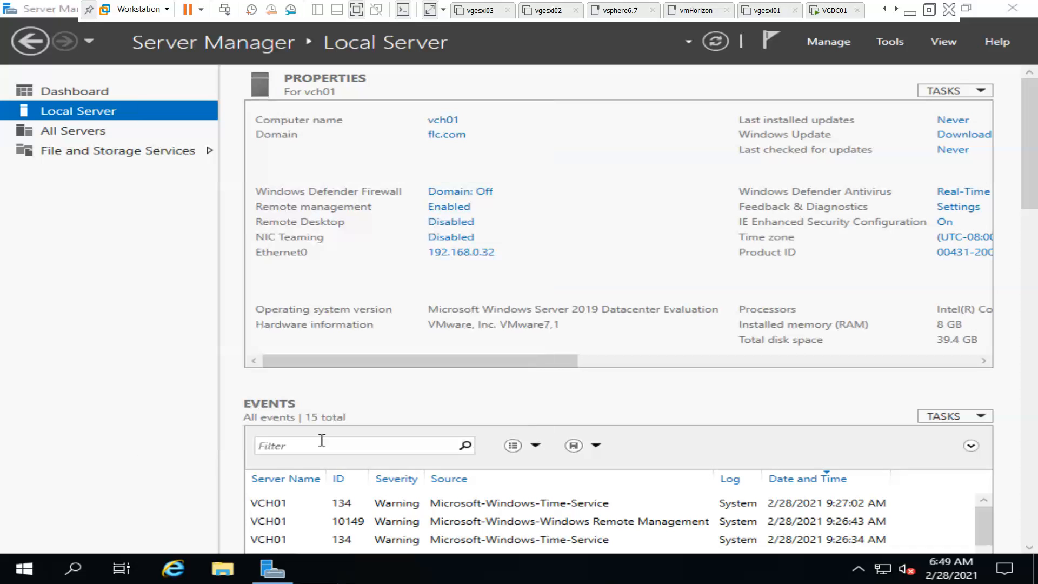
mouse_move(875, 132)
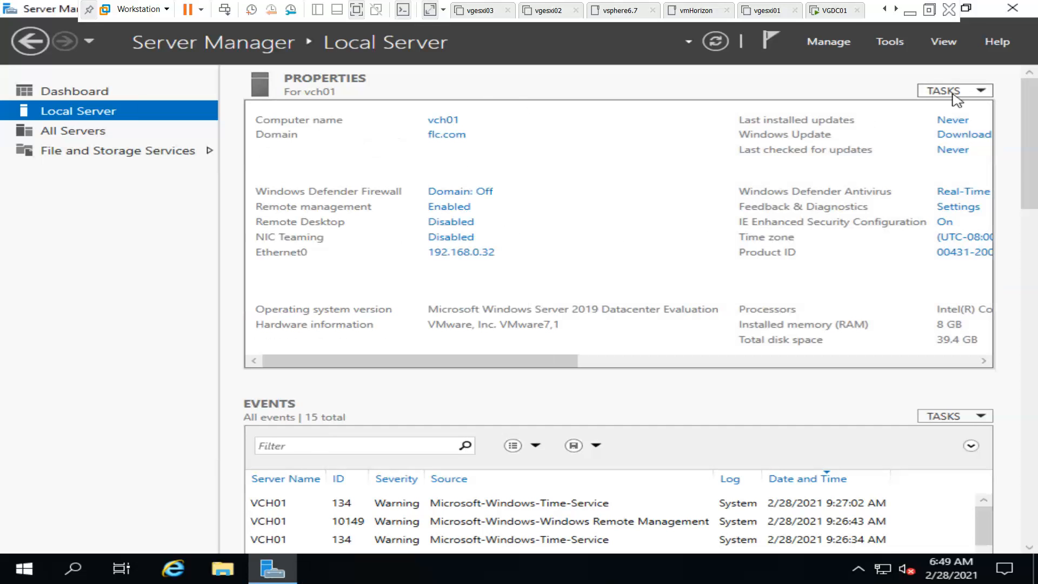
- Refresh Local Server via Tasks, reopen Remote Desktop settings and confirm so it reports Enabled
left_click(955, 91)
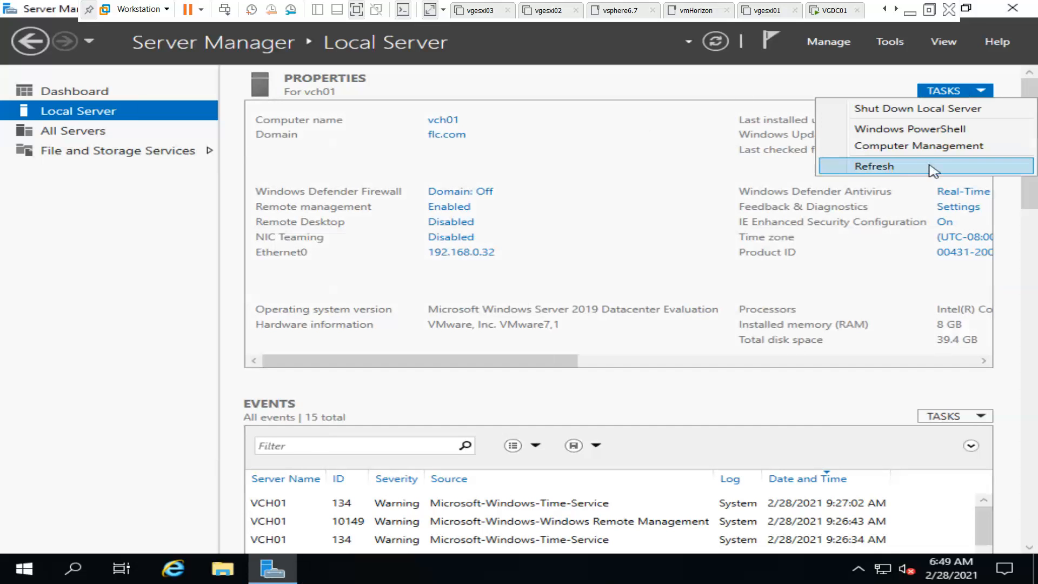
left_click(874, 167)
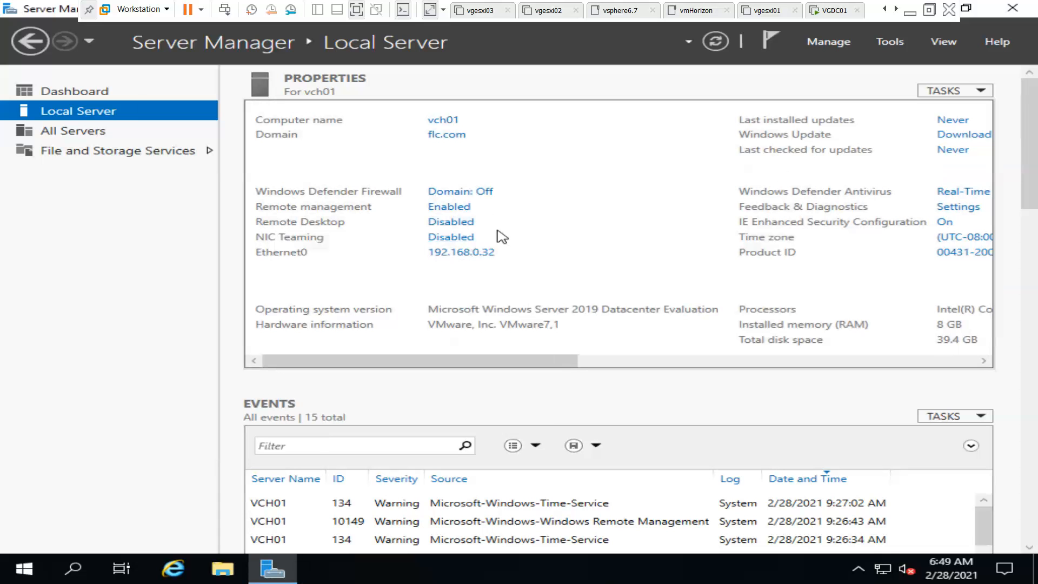
left_click(451, 222)
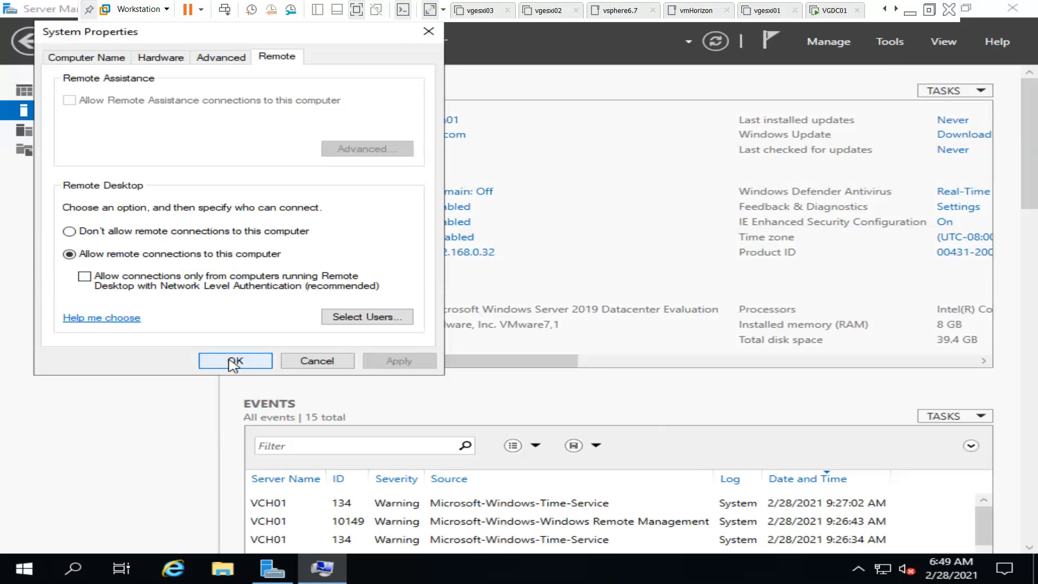
left_click(234, 361)
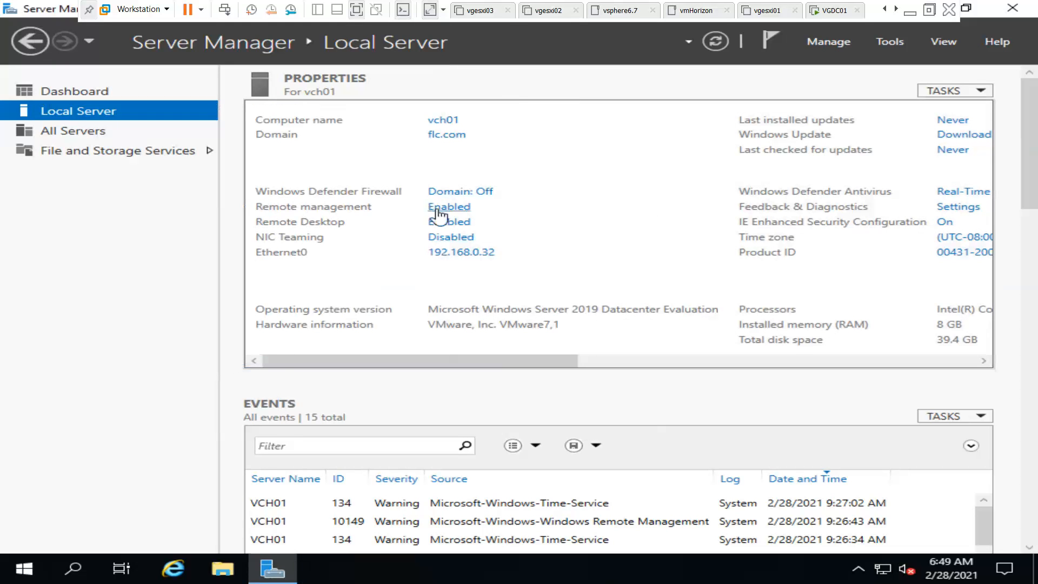
mouse_move(461, 220)
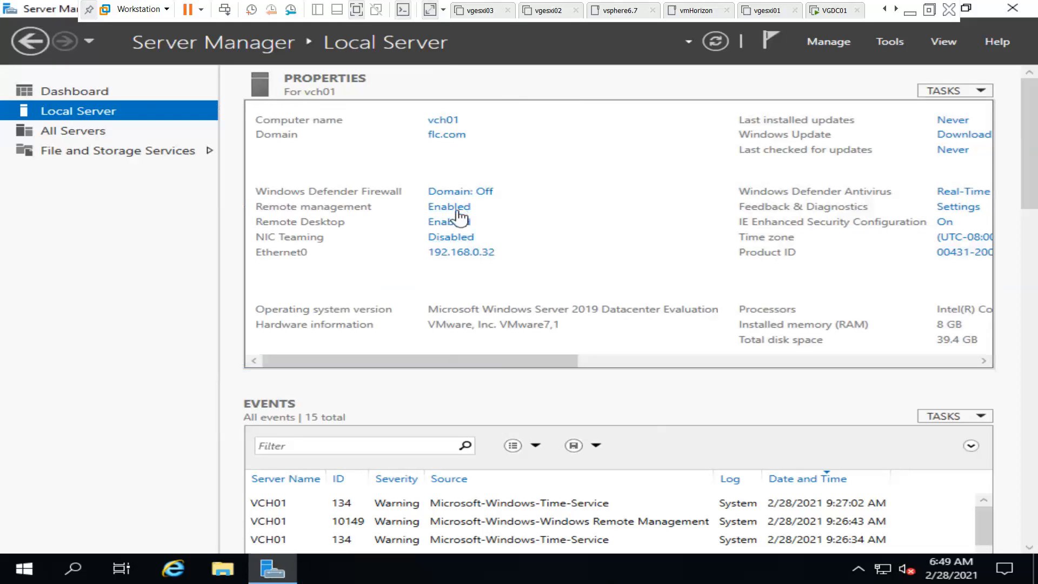
mouse_move(484, 191)
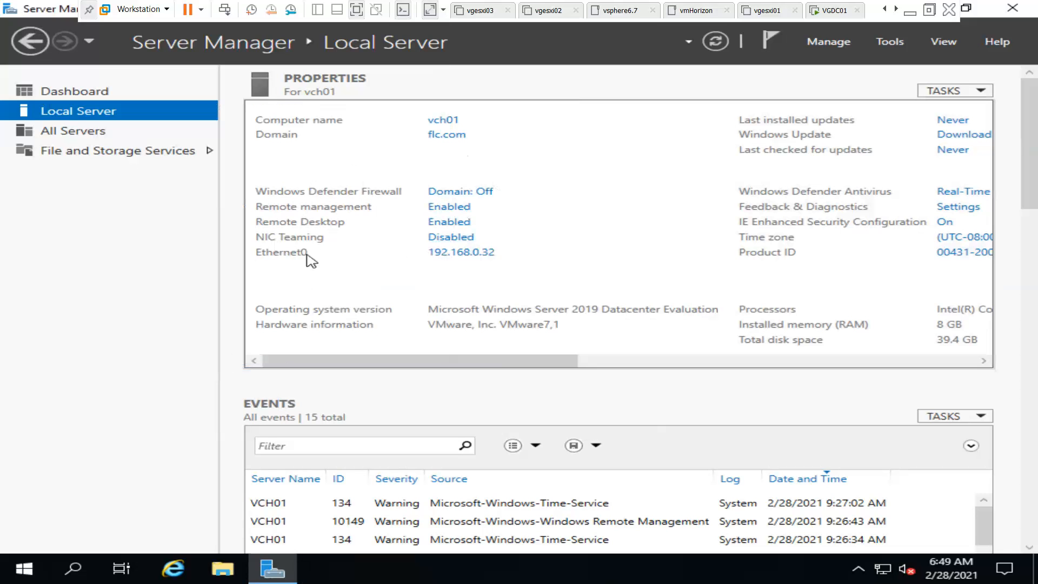
mouse_move(514, 258)
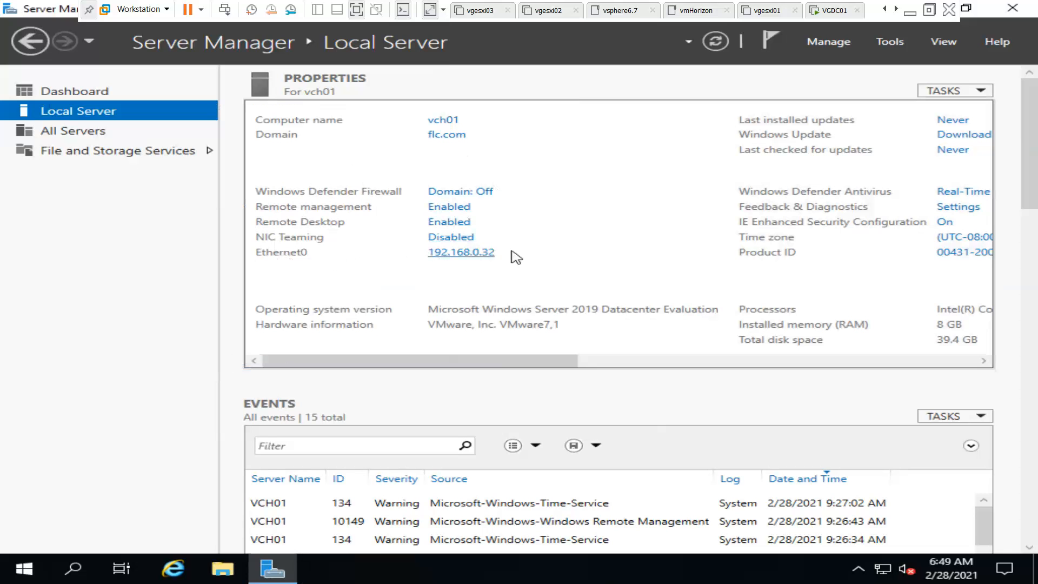
mouse_move(455, 257)
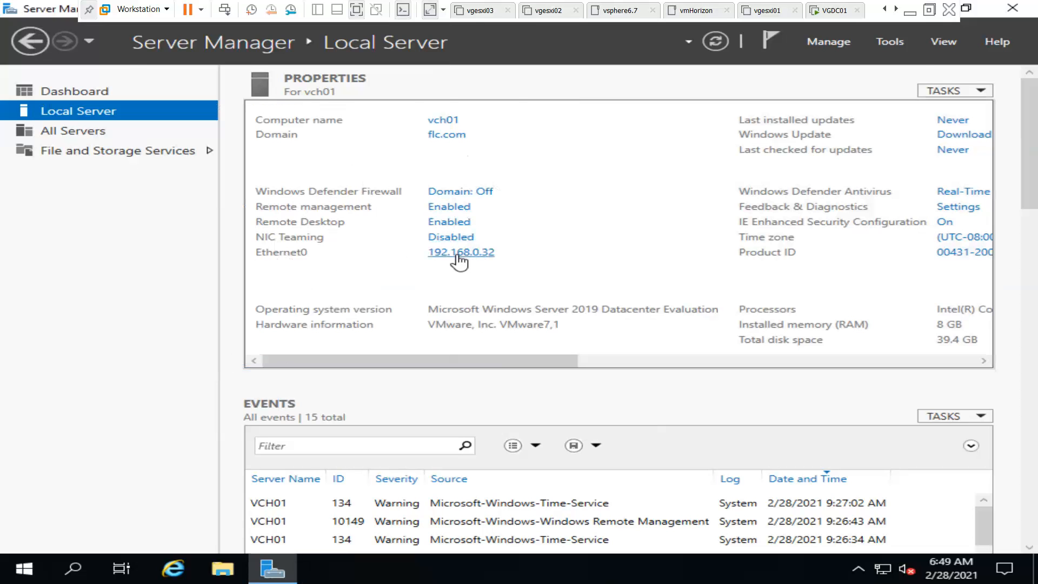
left_click(460, 252)
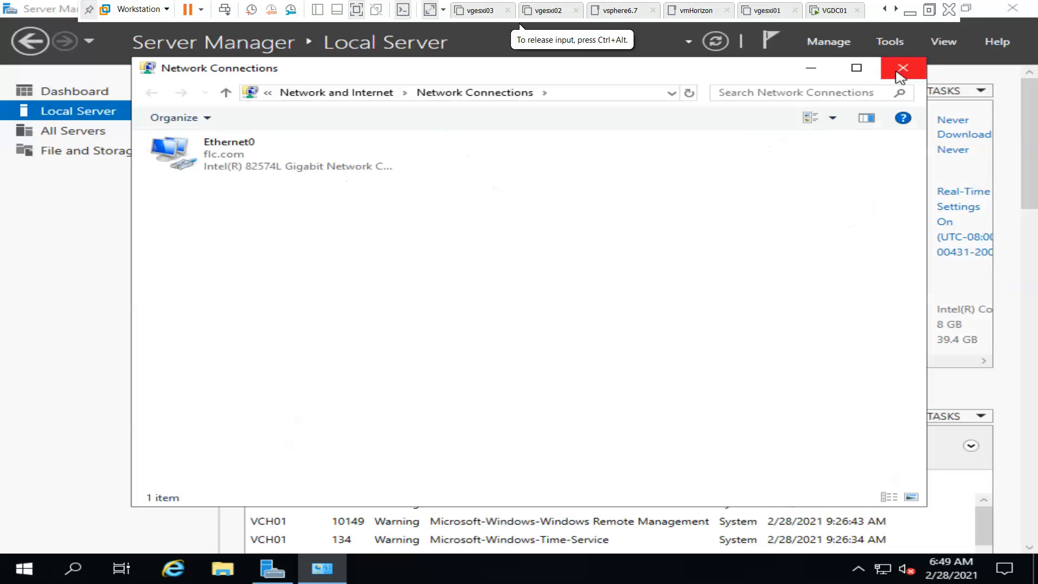
left_click(903, 68)
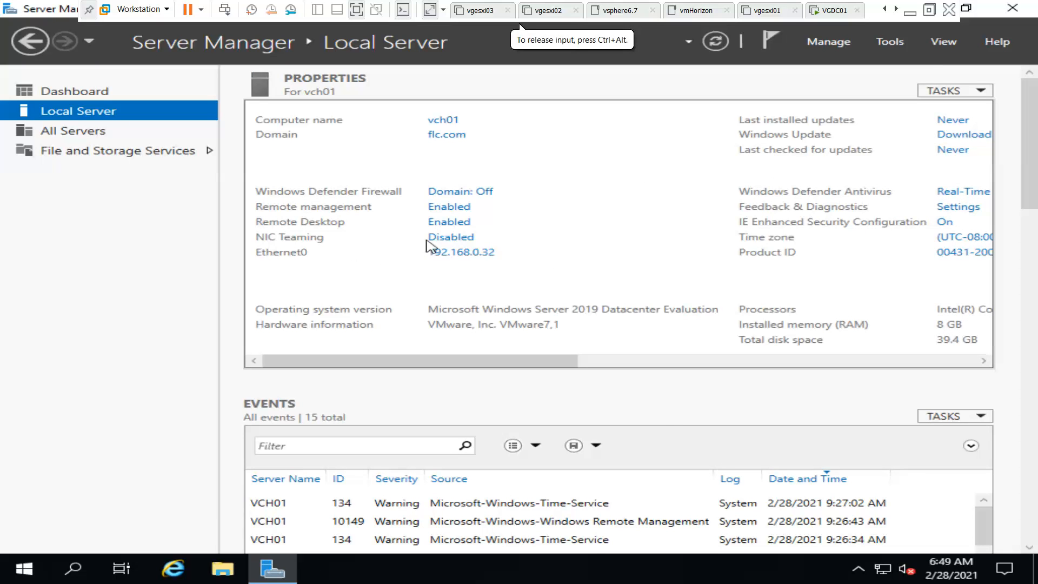
mouse_move(451, 240)
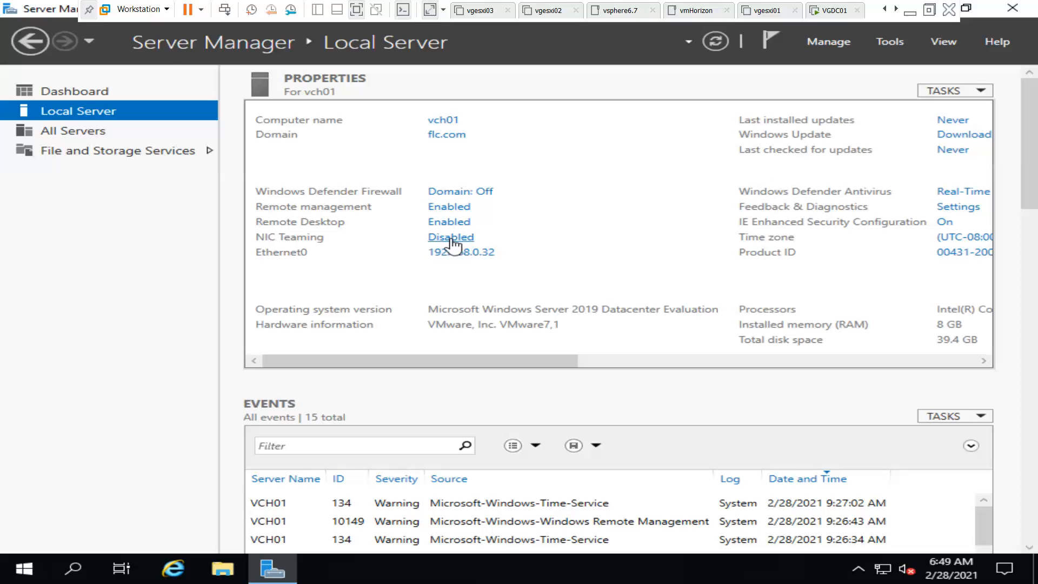
left_click(450, 237)
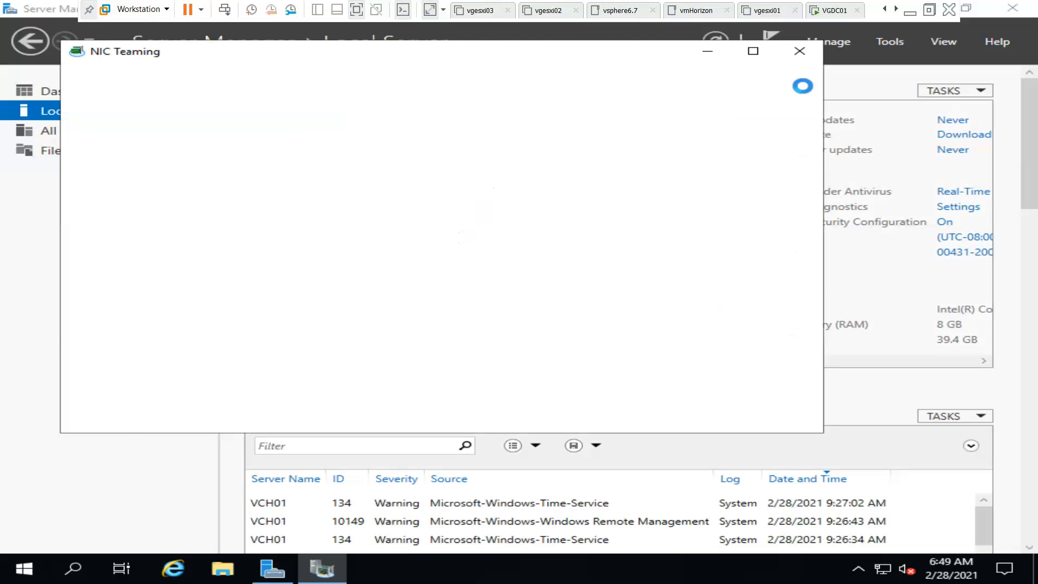
left_click(800, 50)
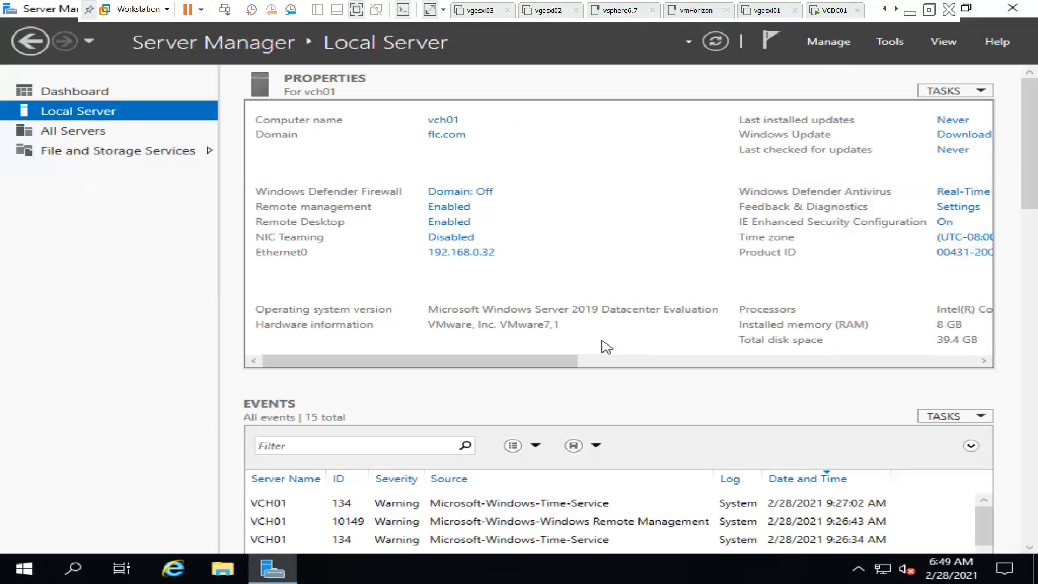
mouse_move(764, 147)
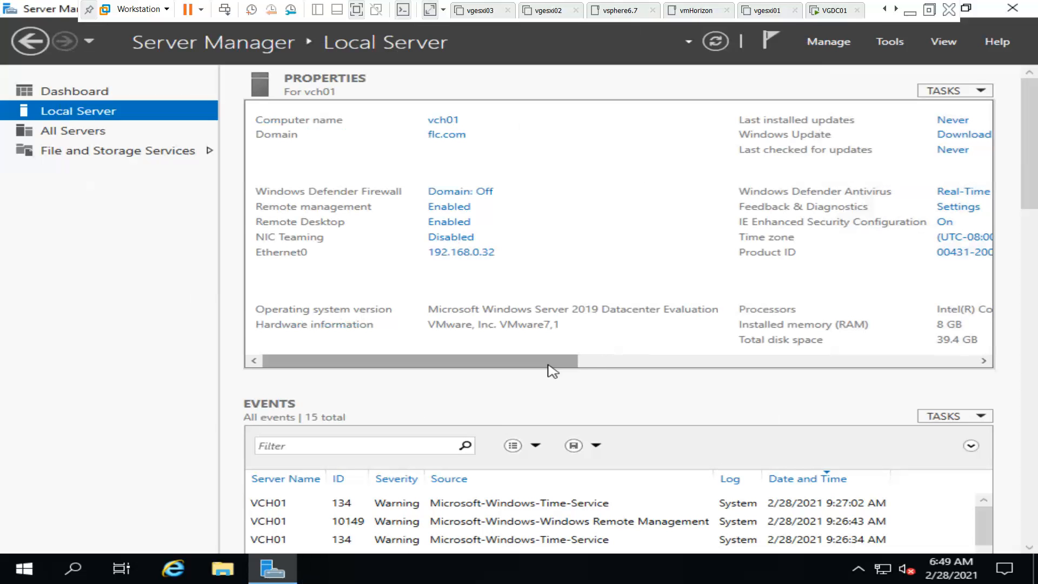
- Scroll the Properties pane right to show Windows Update, time zone and IE ESC settings
scroll("right", 3)
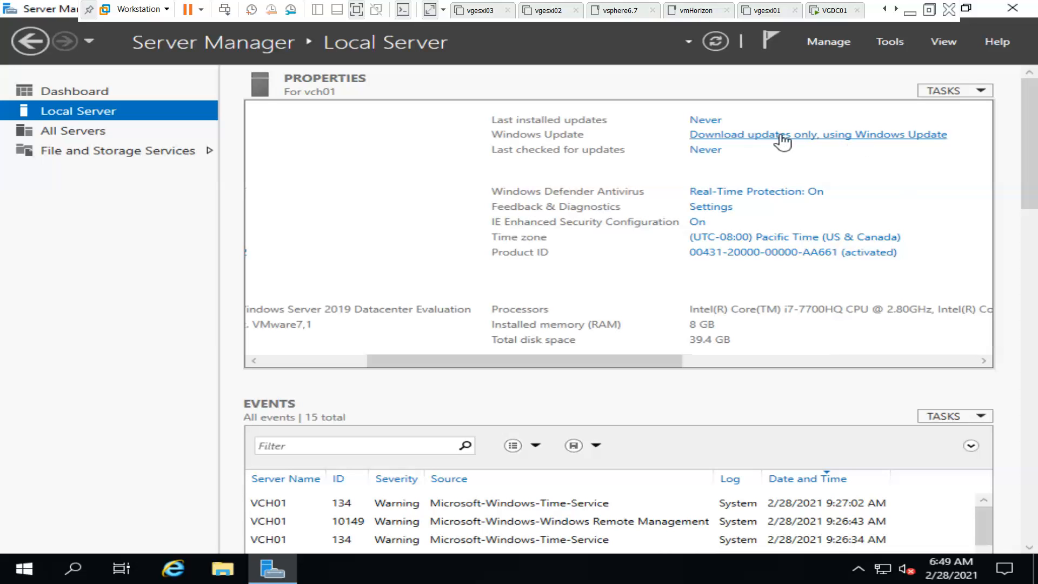
mouse_move(756, 196)
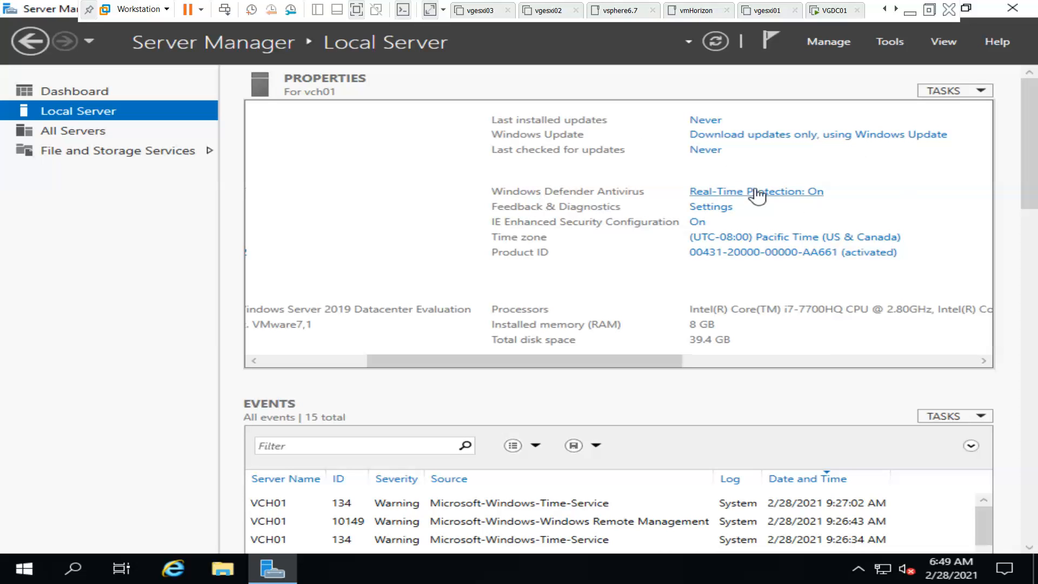
mouse_move(761, 203)
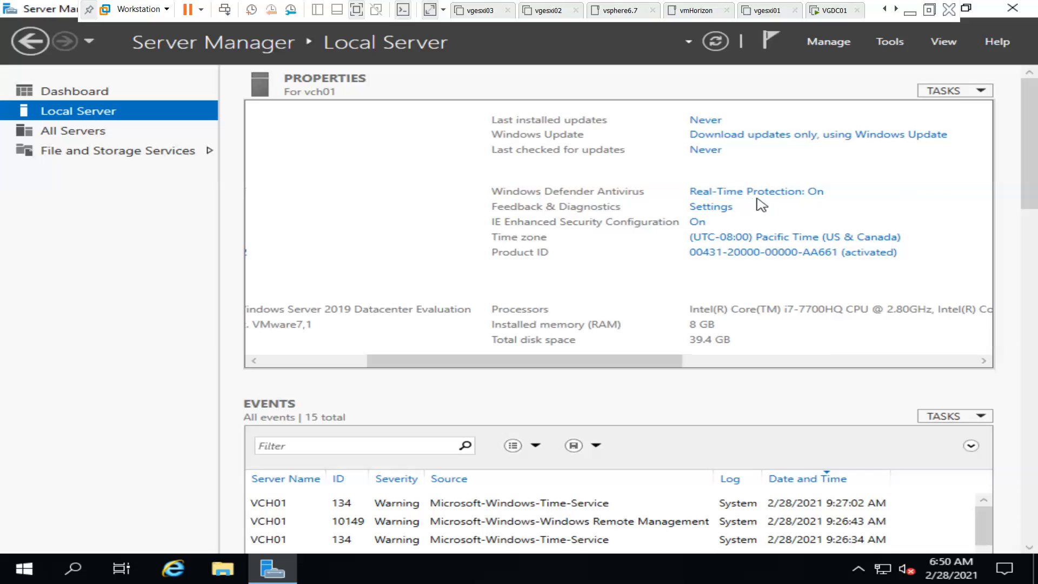
mouse_move(612, 239)
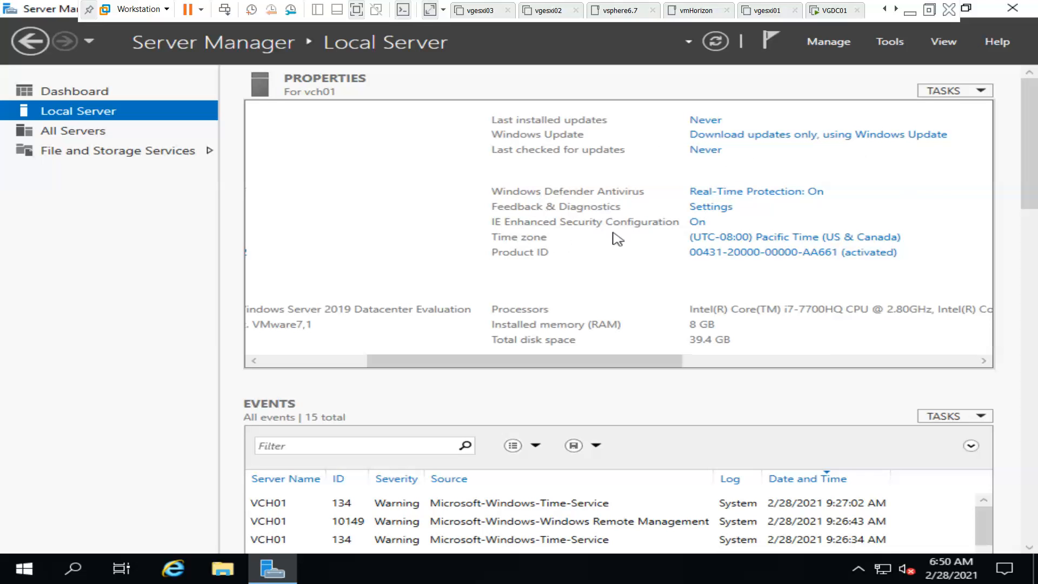
- Open IE Enhanced Security Configuration from its On link and set it Off for the server
left_click(697, 222)
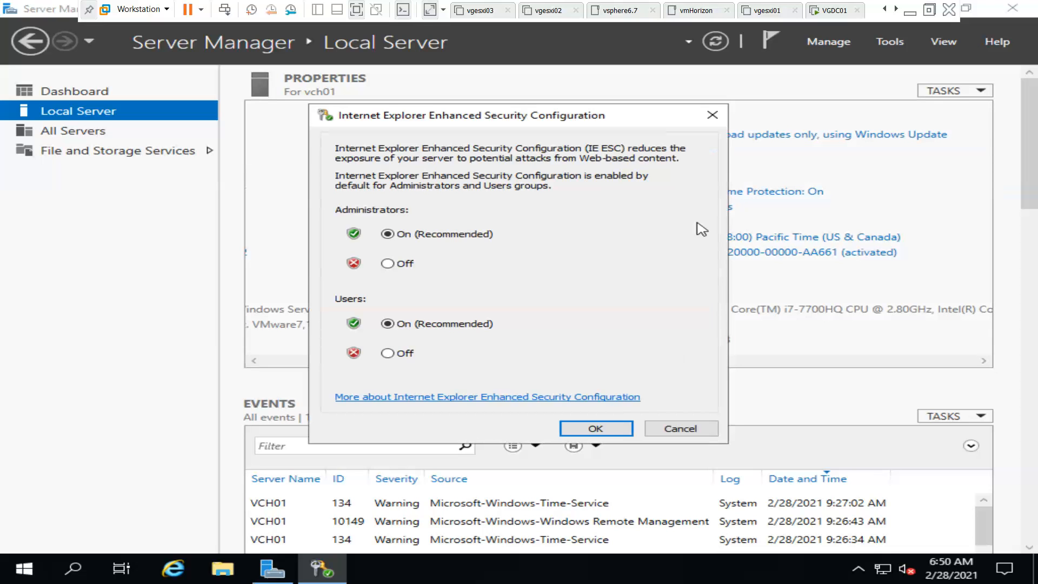
left_click(387, 262)
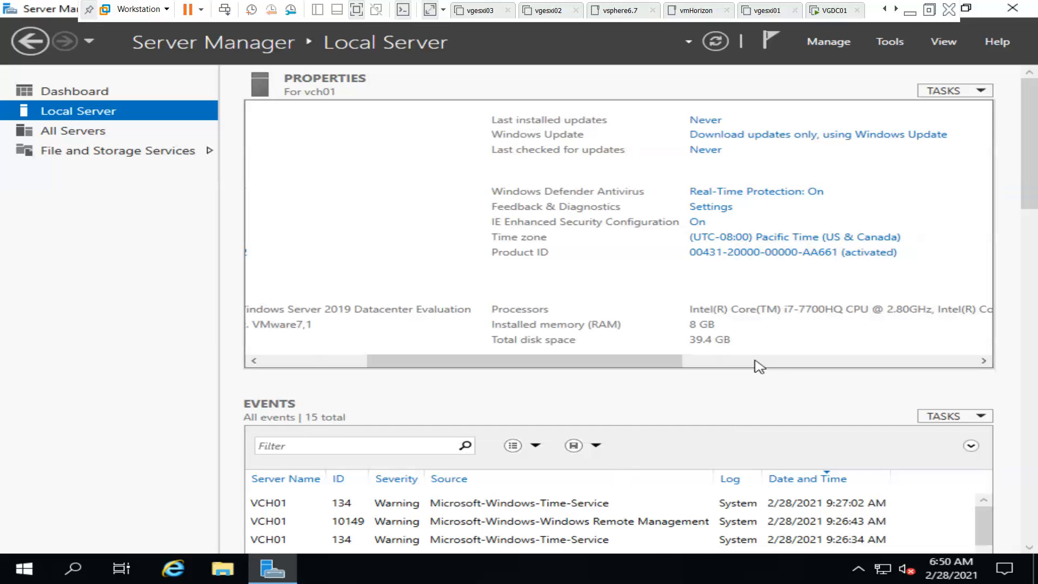
mouse_move(625, 302)
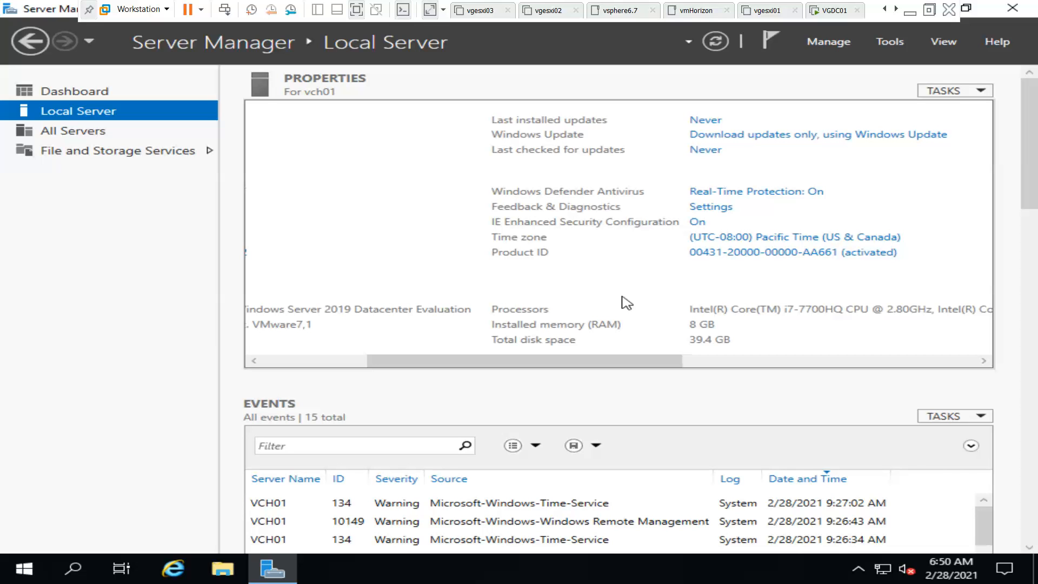
mouse_move(834, 114)
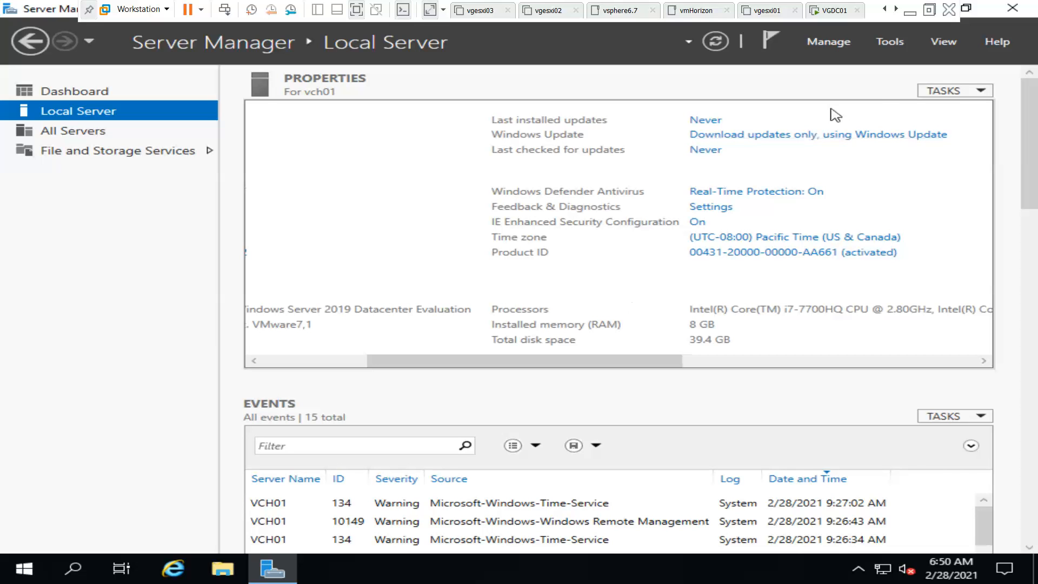
mouse_move(978, 96)
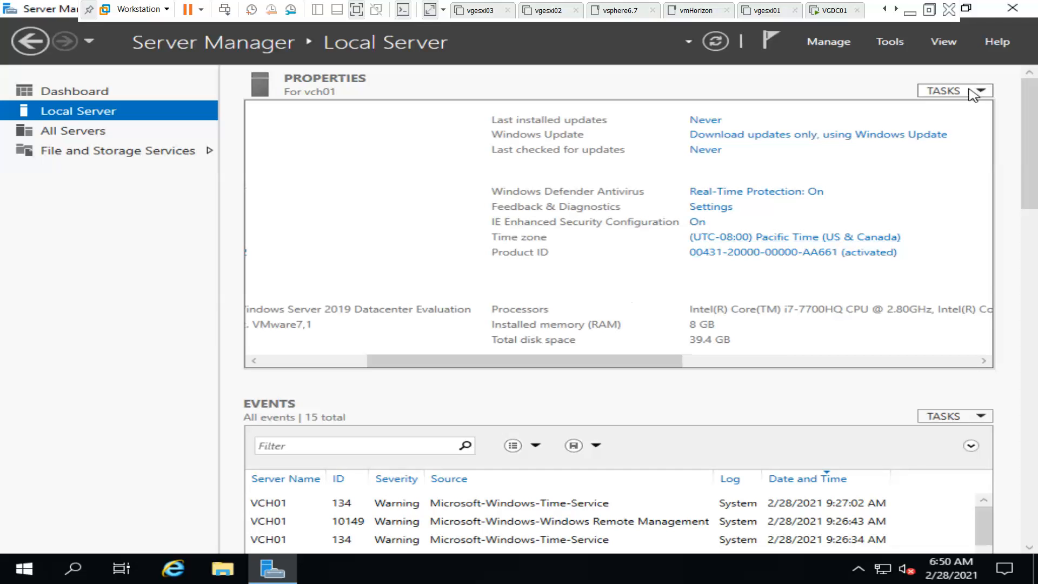
mouse_move(899, 173)
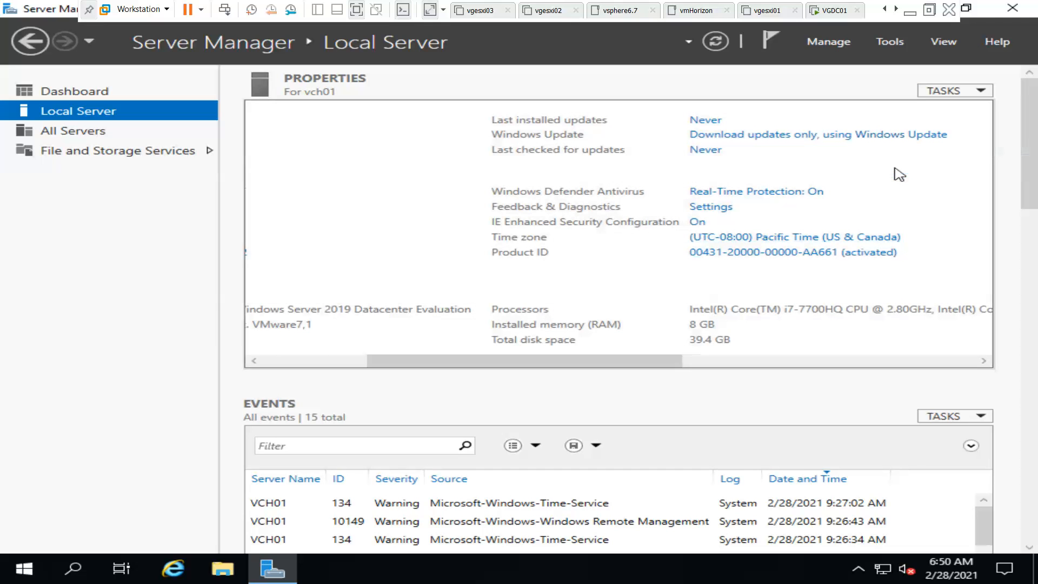
mouse_move(923, 193)
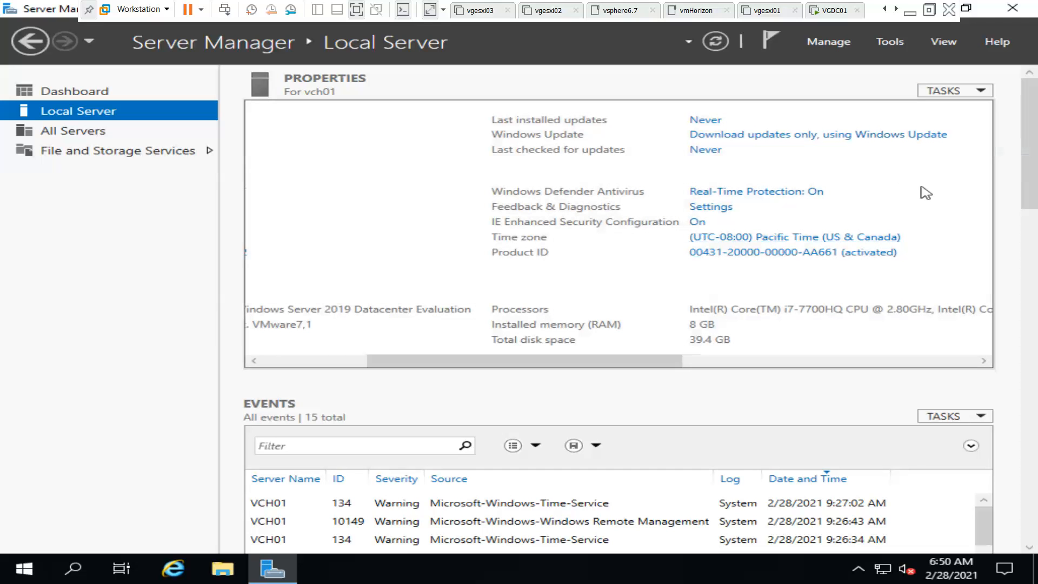
mouse_move(935, 193)
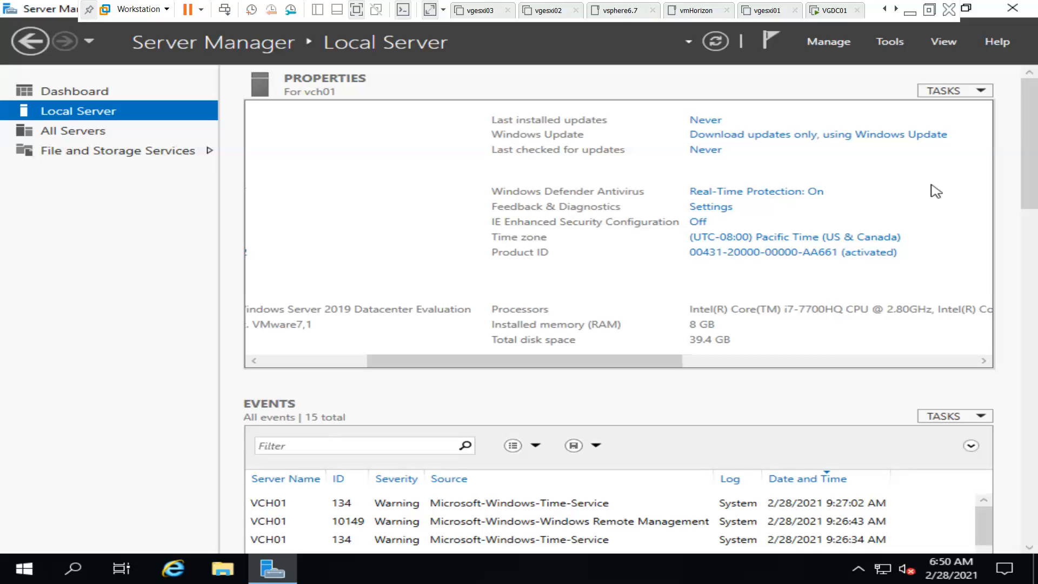
mouse_move(631, 260)
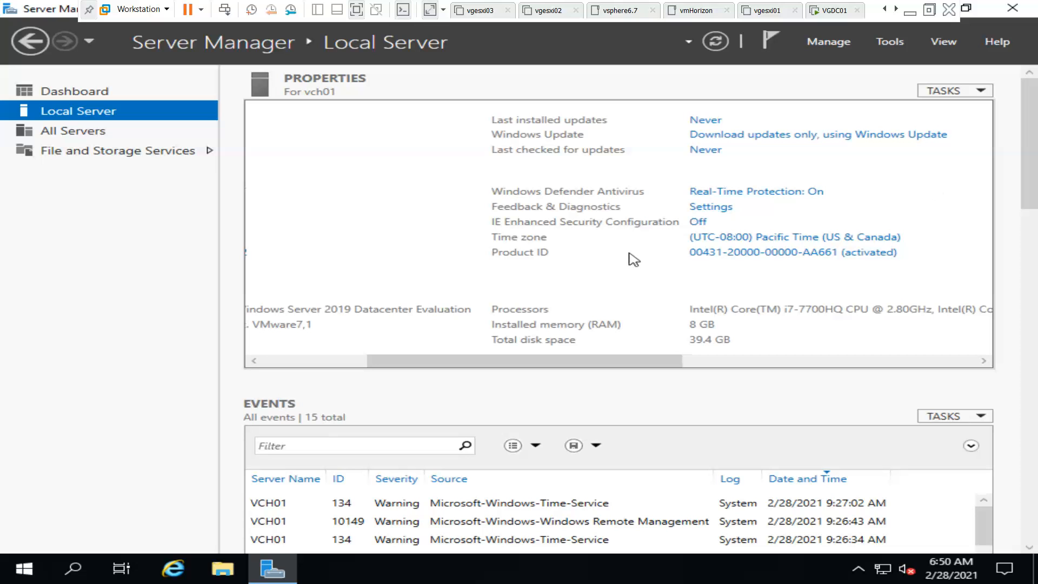
mouse_move(798, 248)
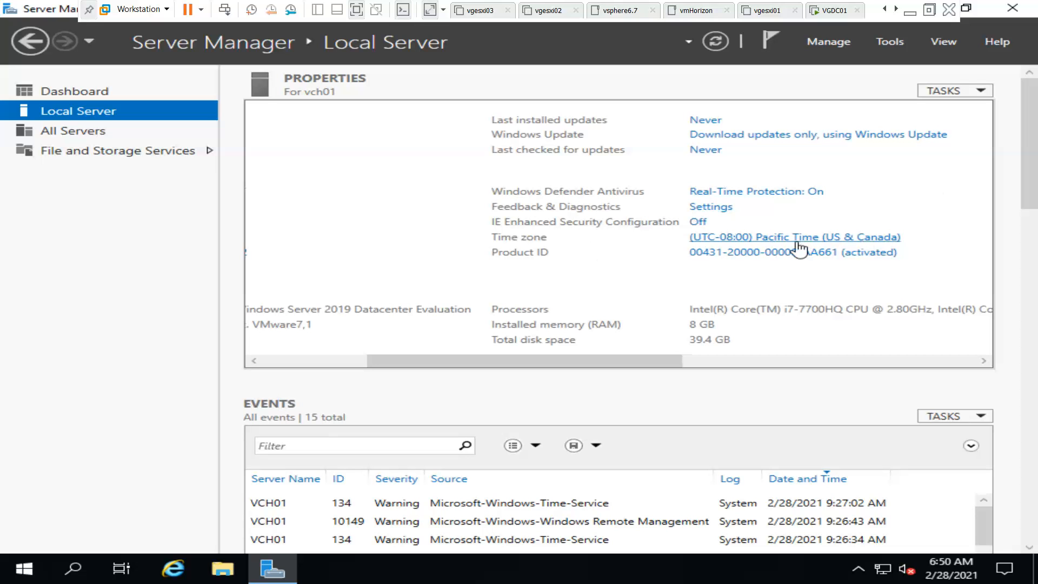
mouse_move(809, 275)
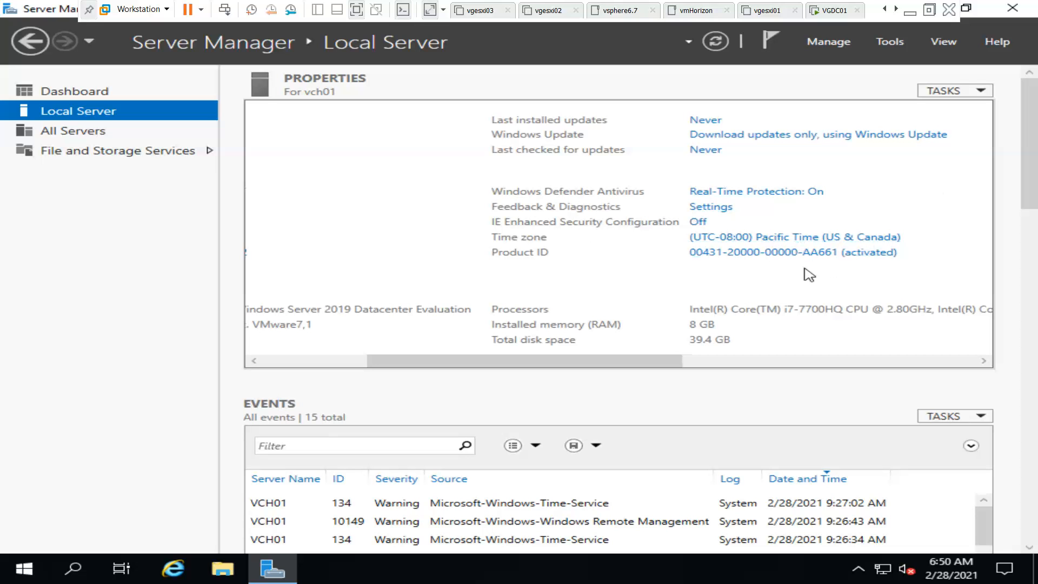
mouse_move(798, 195)
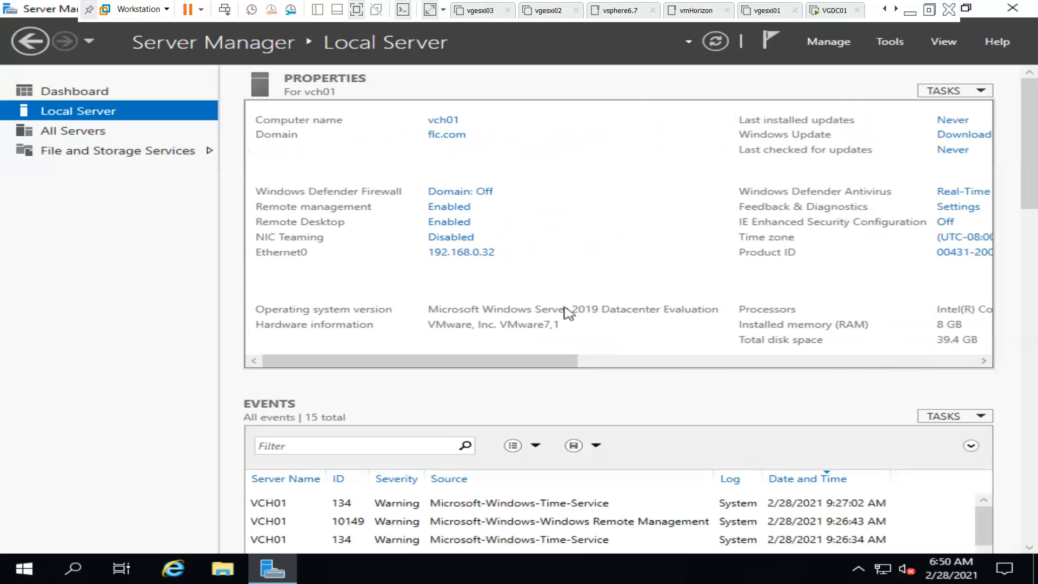
mouse_move(1016, 8)
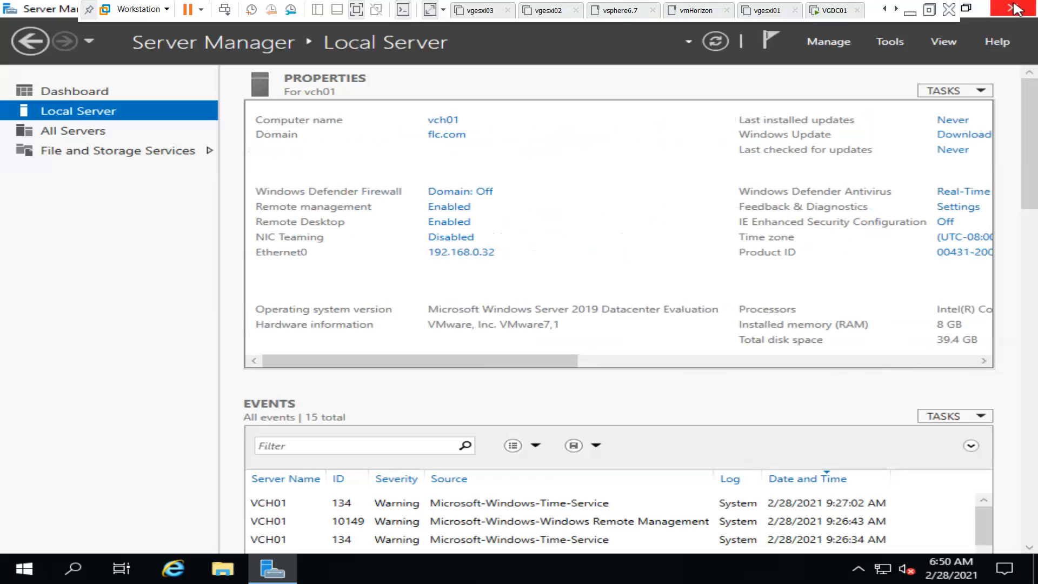
mouse_move(408, 234)
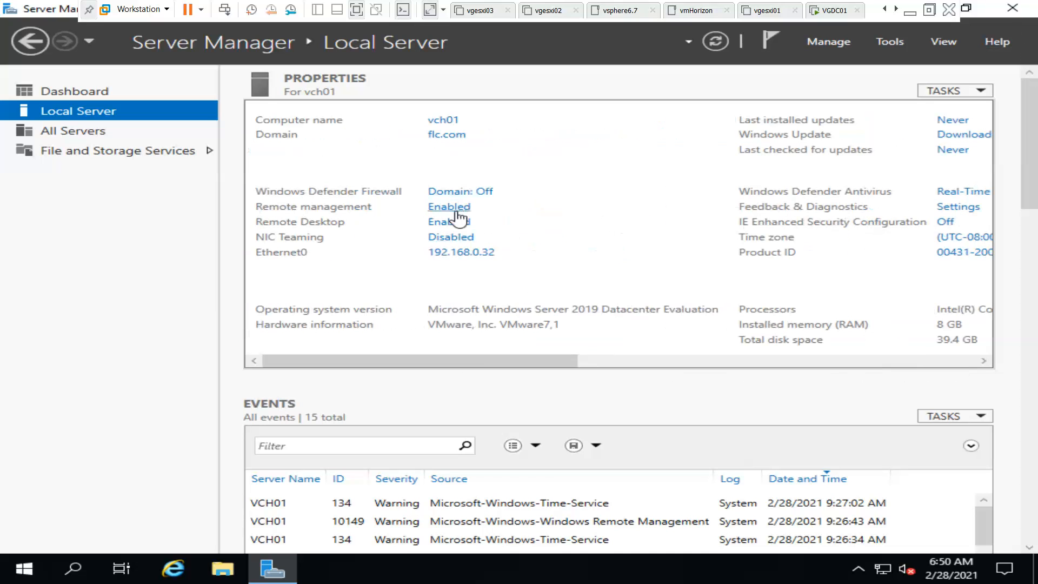
mouse_move(1011, 8)
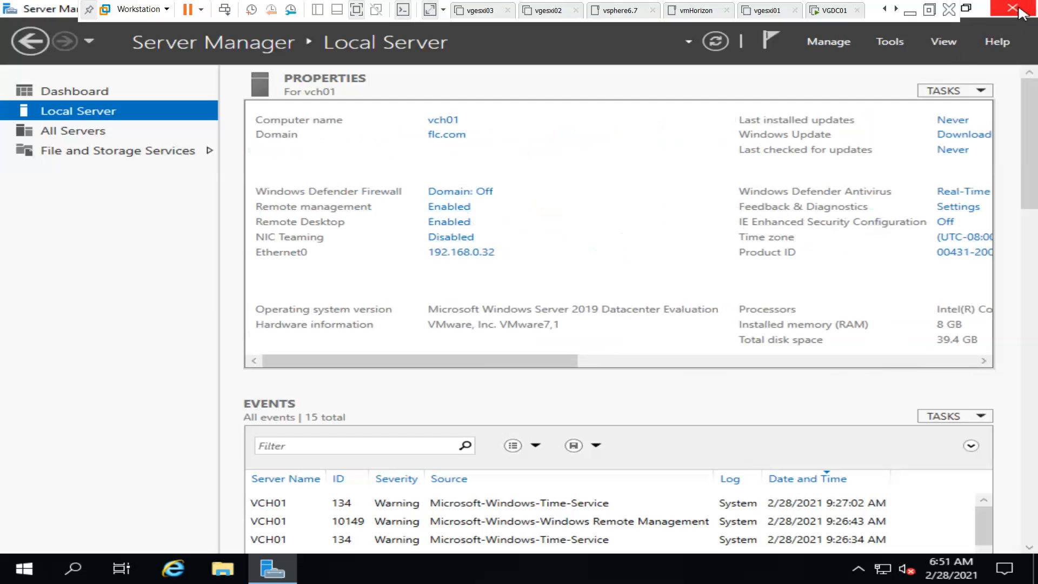
- Close Server Manager and launch msinfo, showing VCH01's Server 2019 Datacenter on VMware with 8 GB memory
left_click(1006, 9)
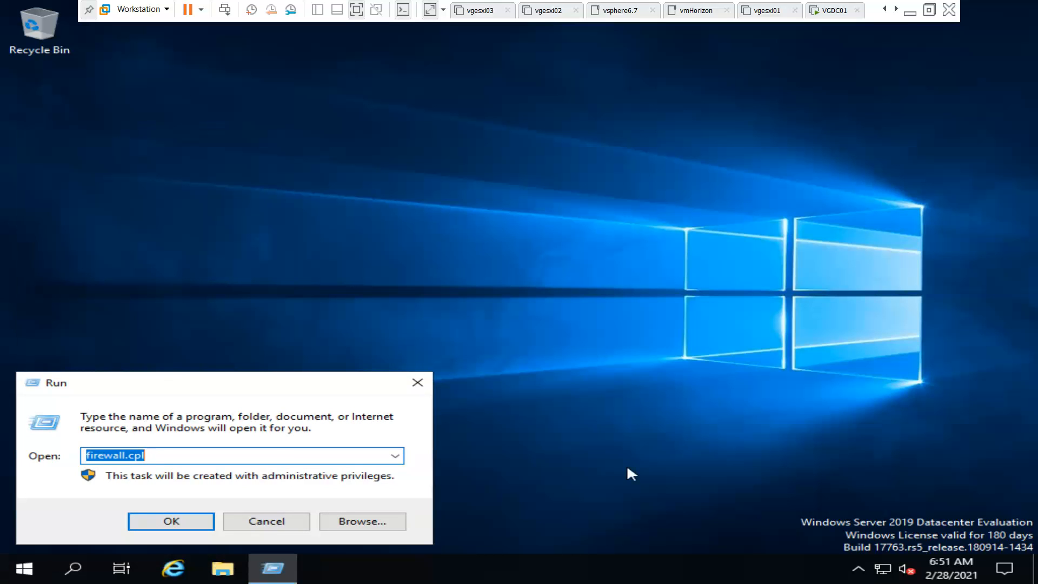
type("msinfo")
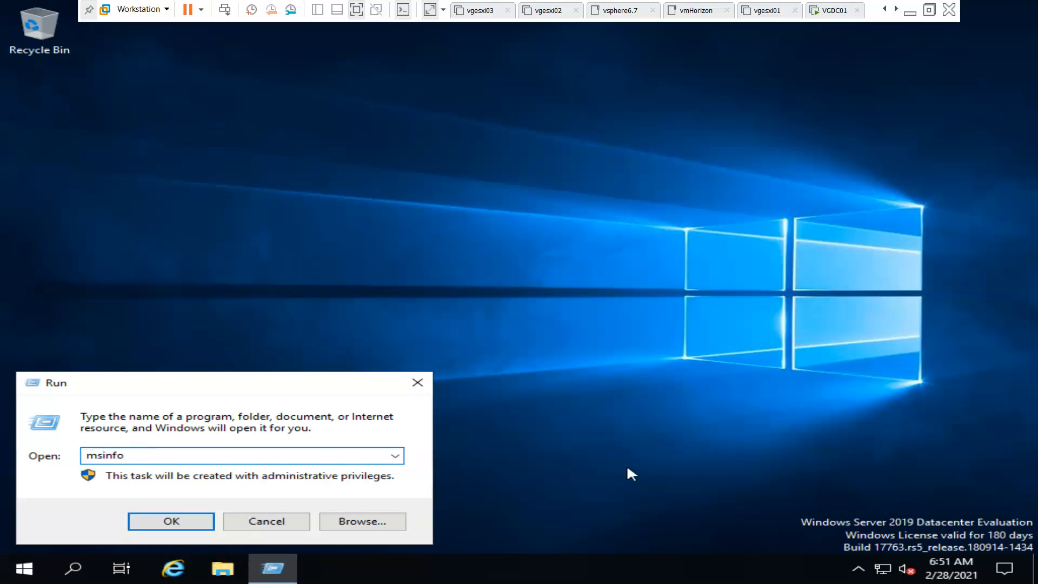
left_click(171, 521)
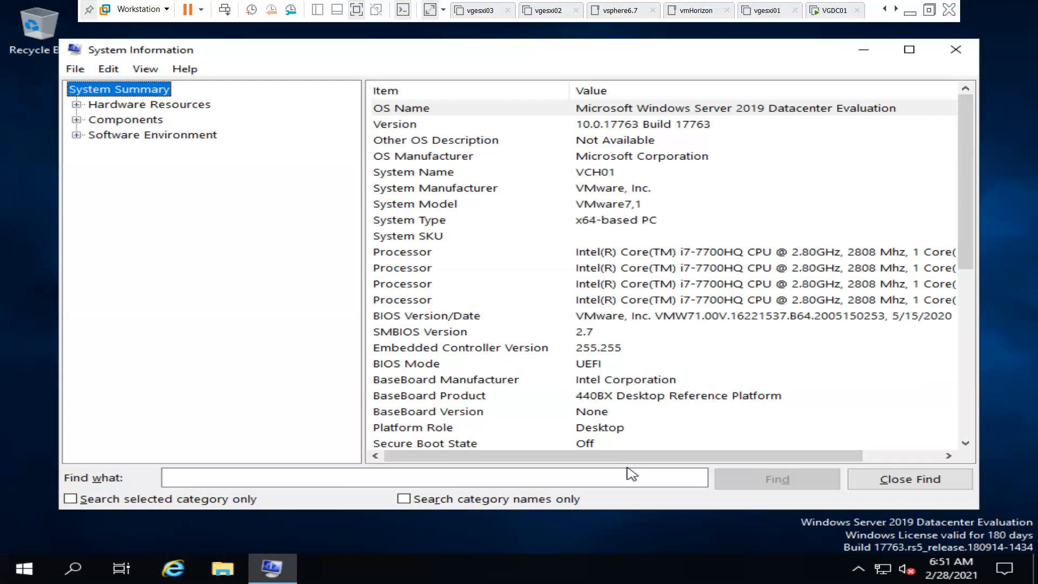
mouse_move(852, 209)
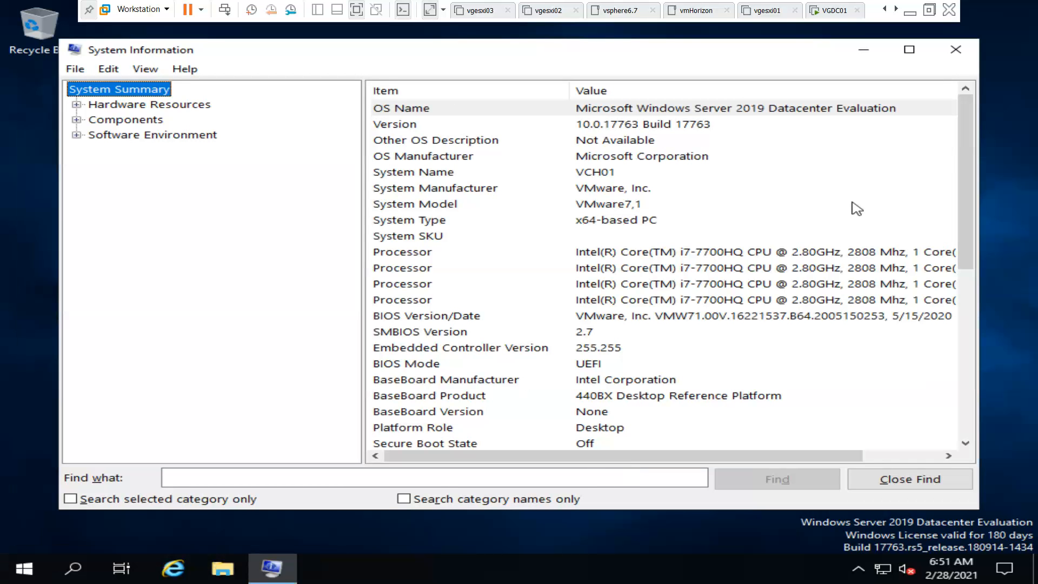
mouse_move(703, 294)
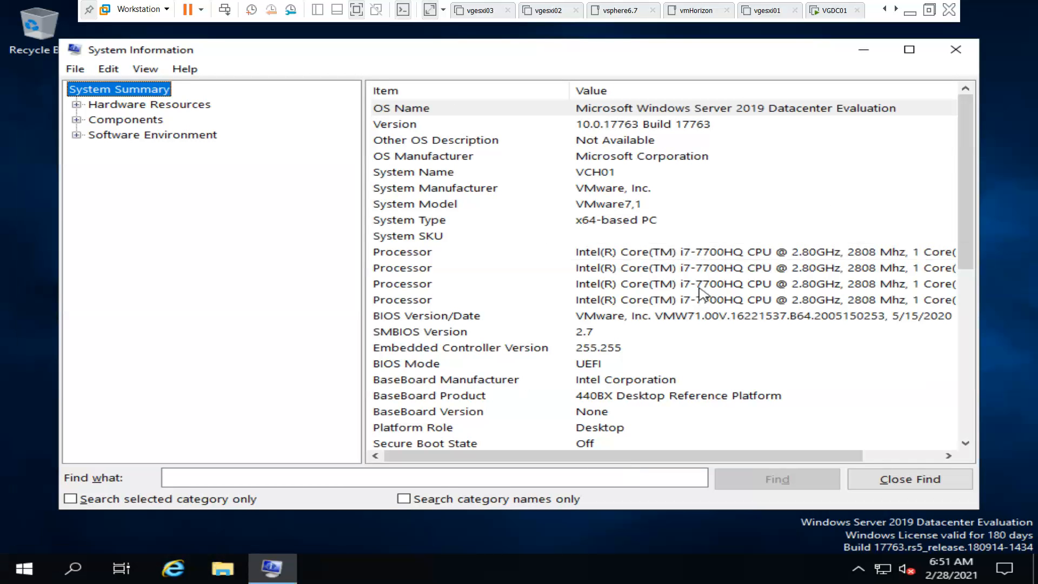
mouse_move(668, 324)
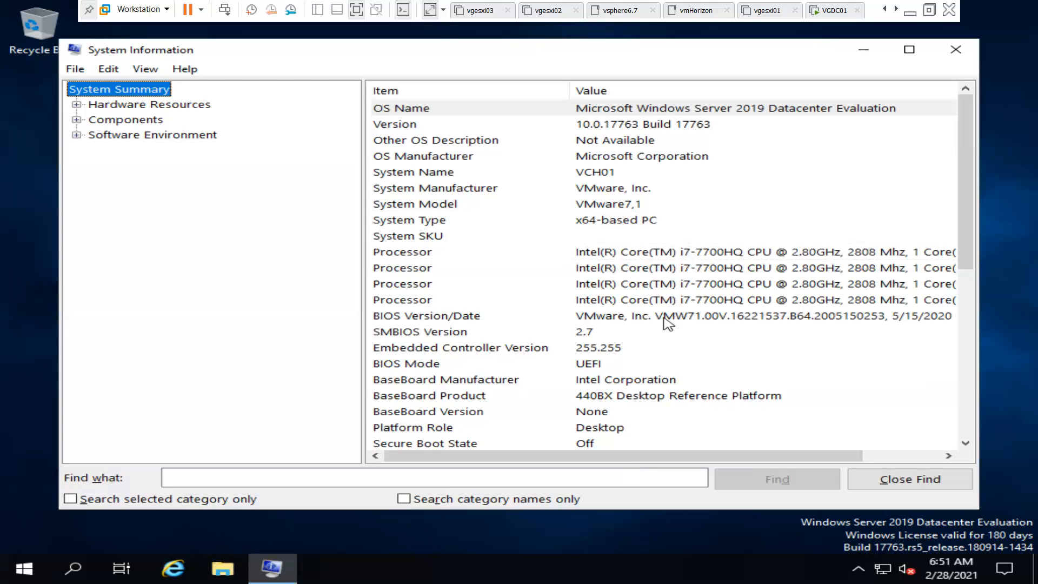
mouse_move(665, 255)
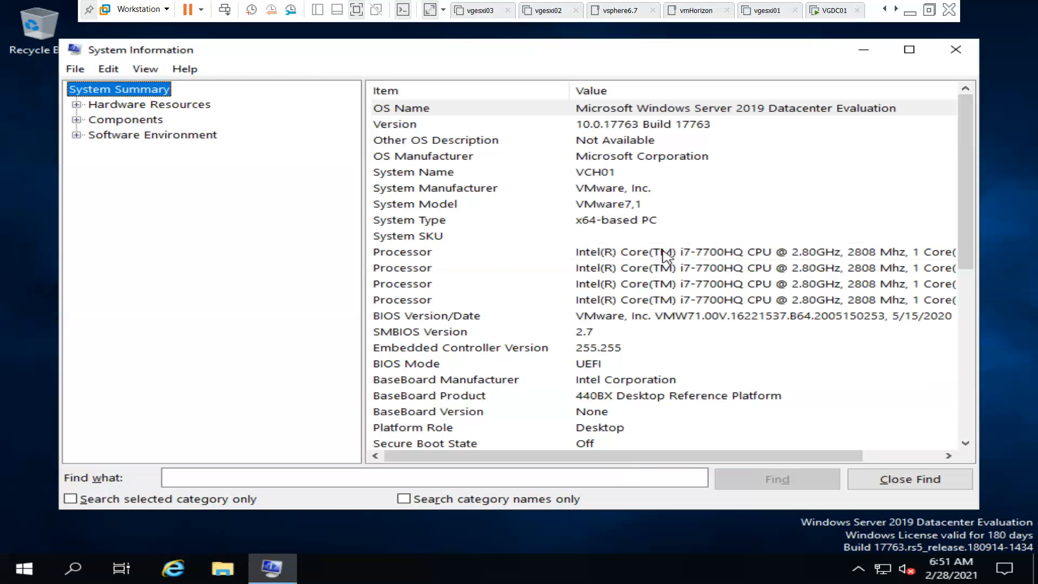
mouse_move(699, 364)
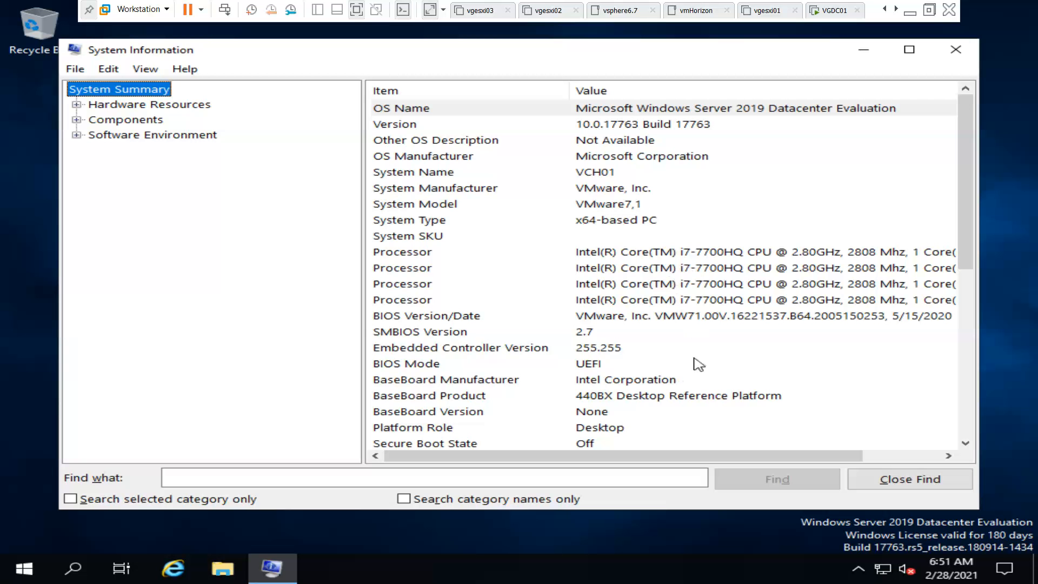
mouse_move(781, 290)
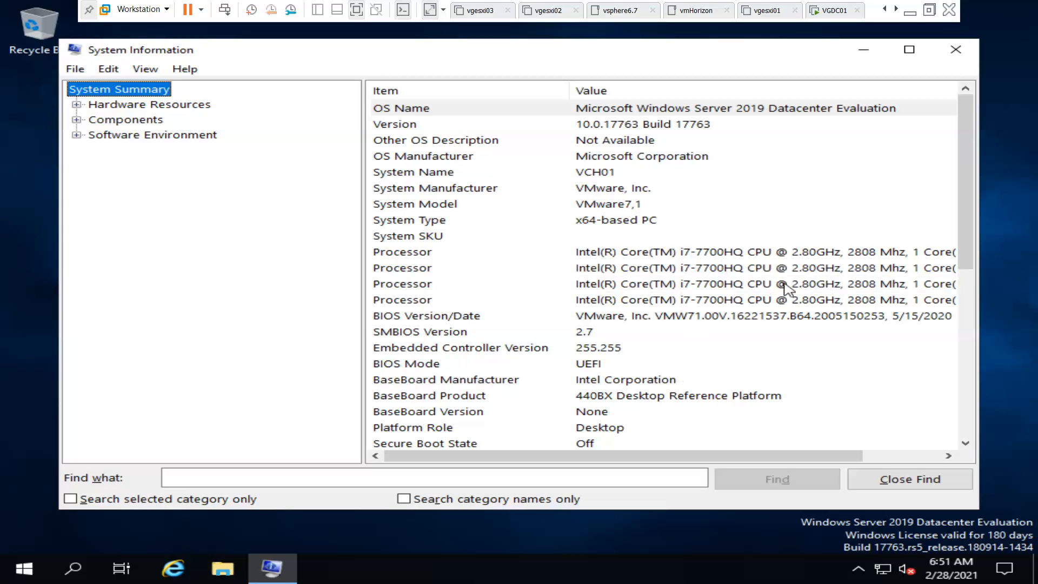
scroll("down", 3)
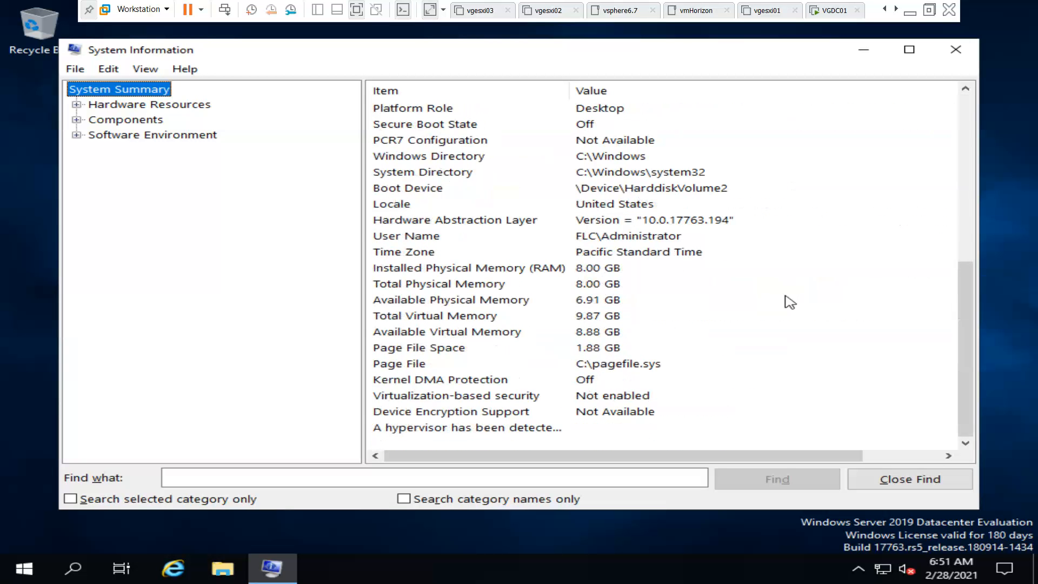
mouse_move(604, 317)
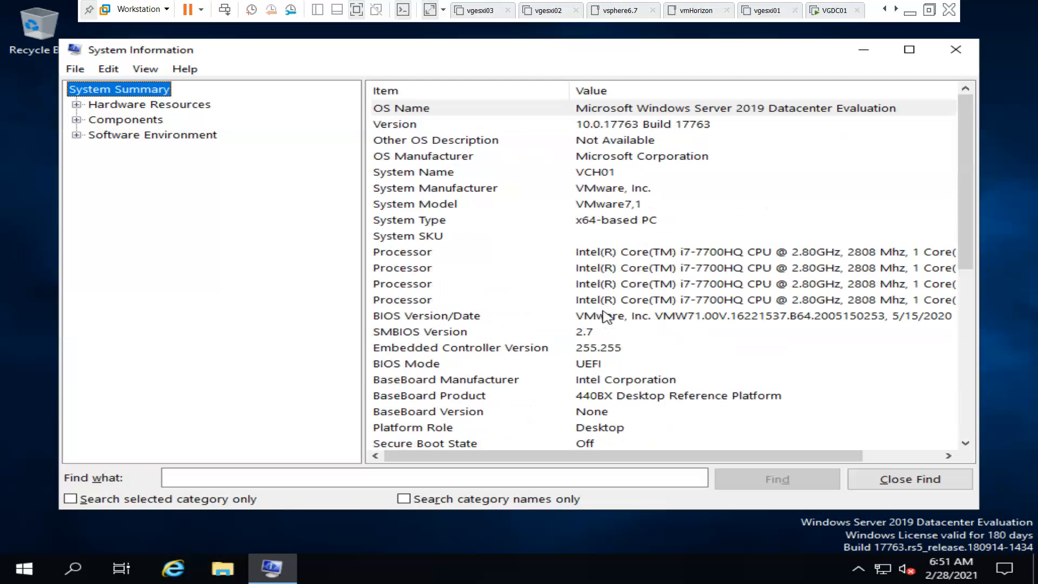
mouse_move(157, 110)
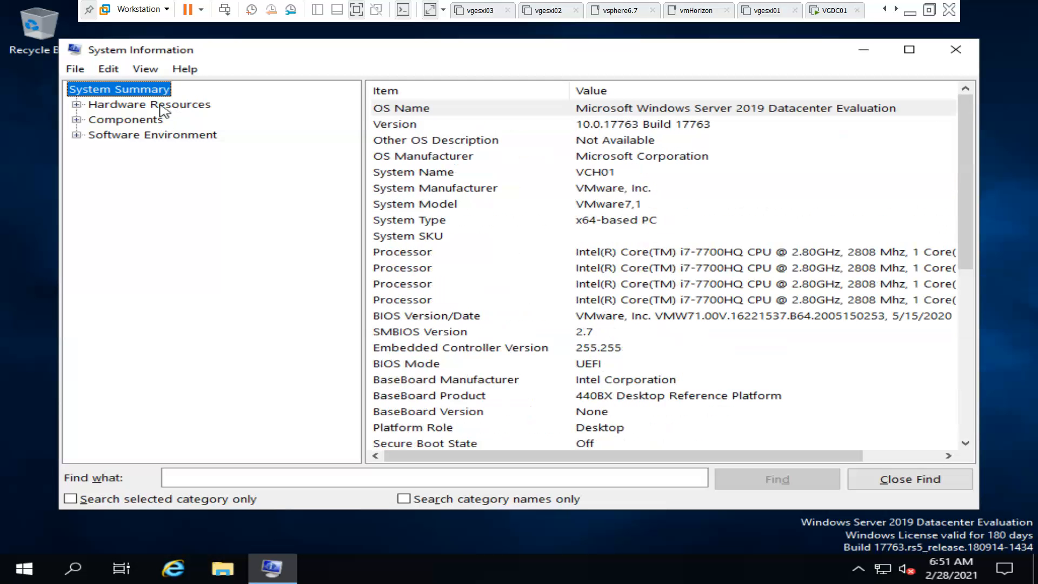
- Browse Hardware Resources and Software Environment, then close System Information to the desktop
left_click(150, 105)
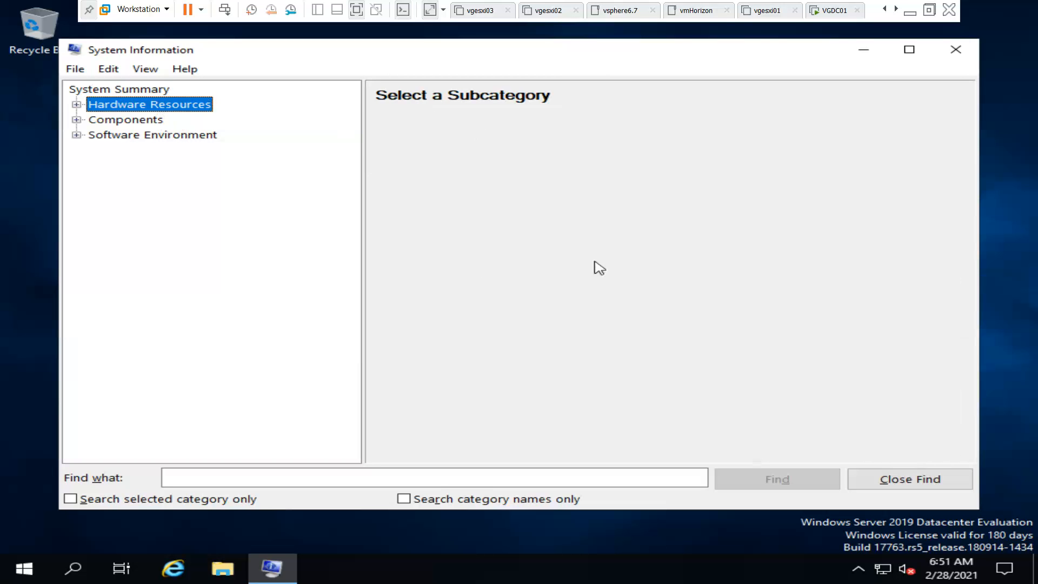
mouse_move(182, 150)
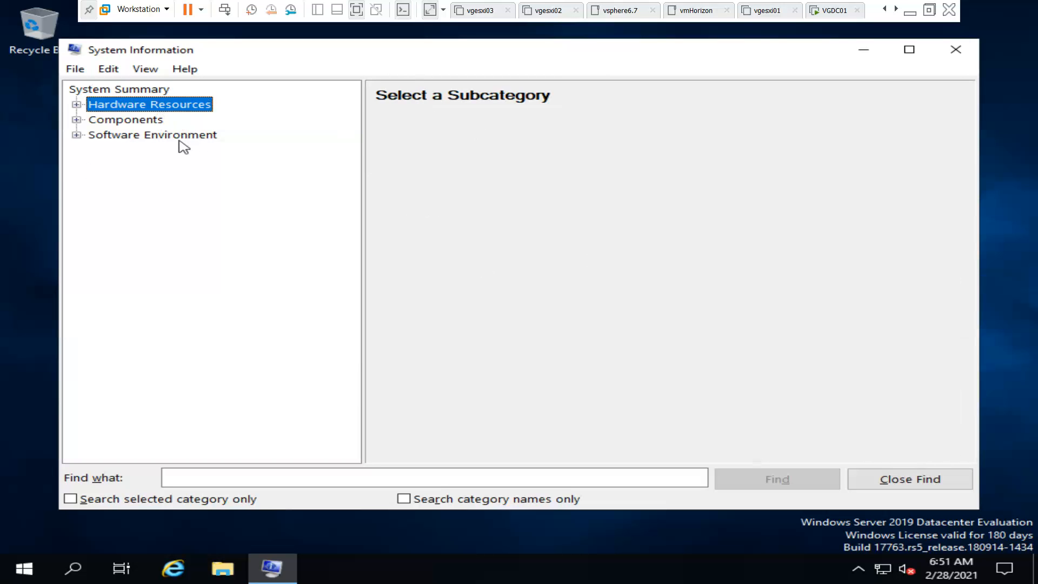
left_click(152, 134)
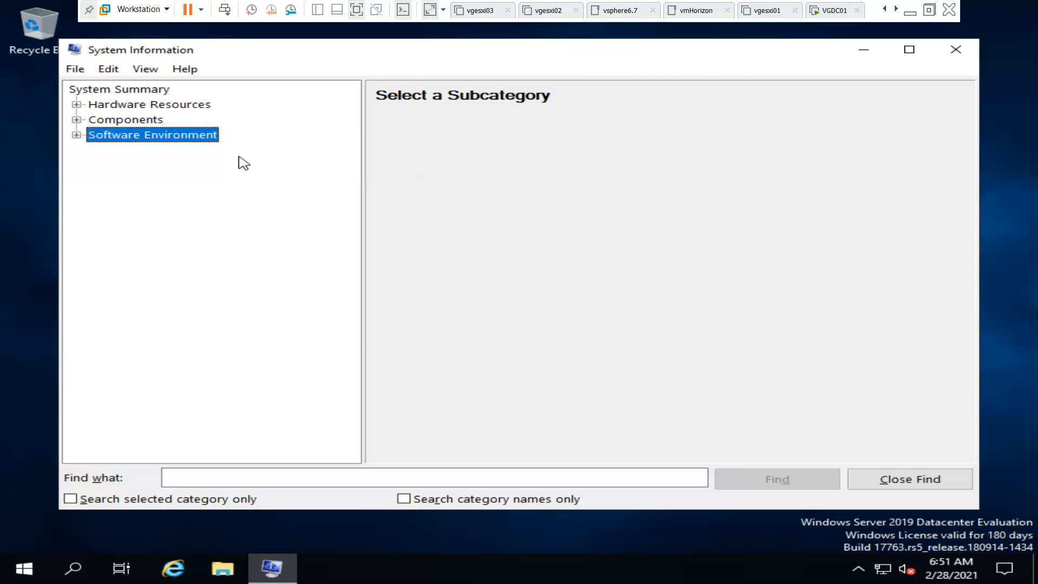
mouse_move(104, 181)
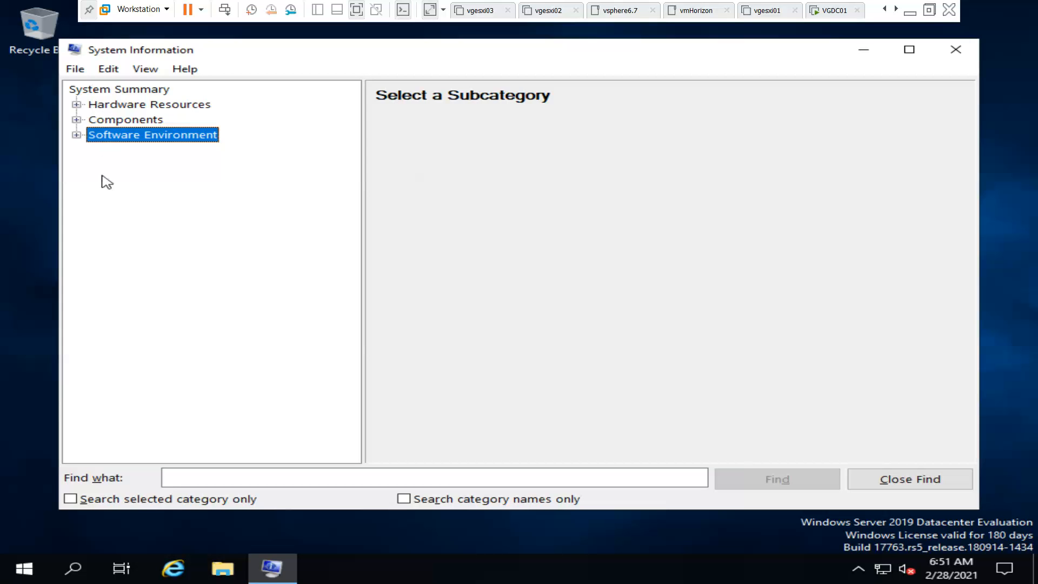
mouse_move(940, 98)
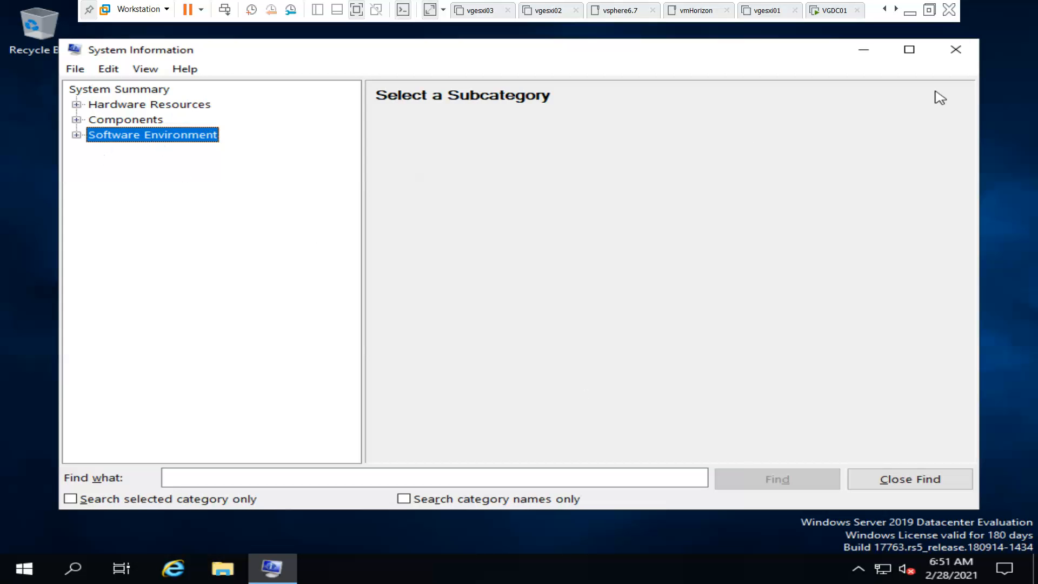
left_click(956, 50)
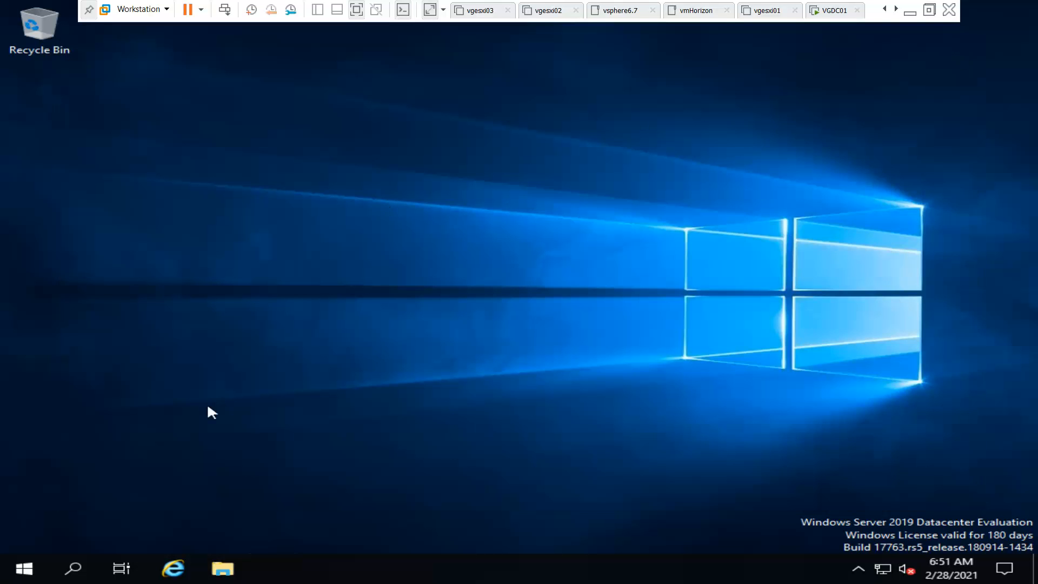